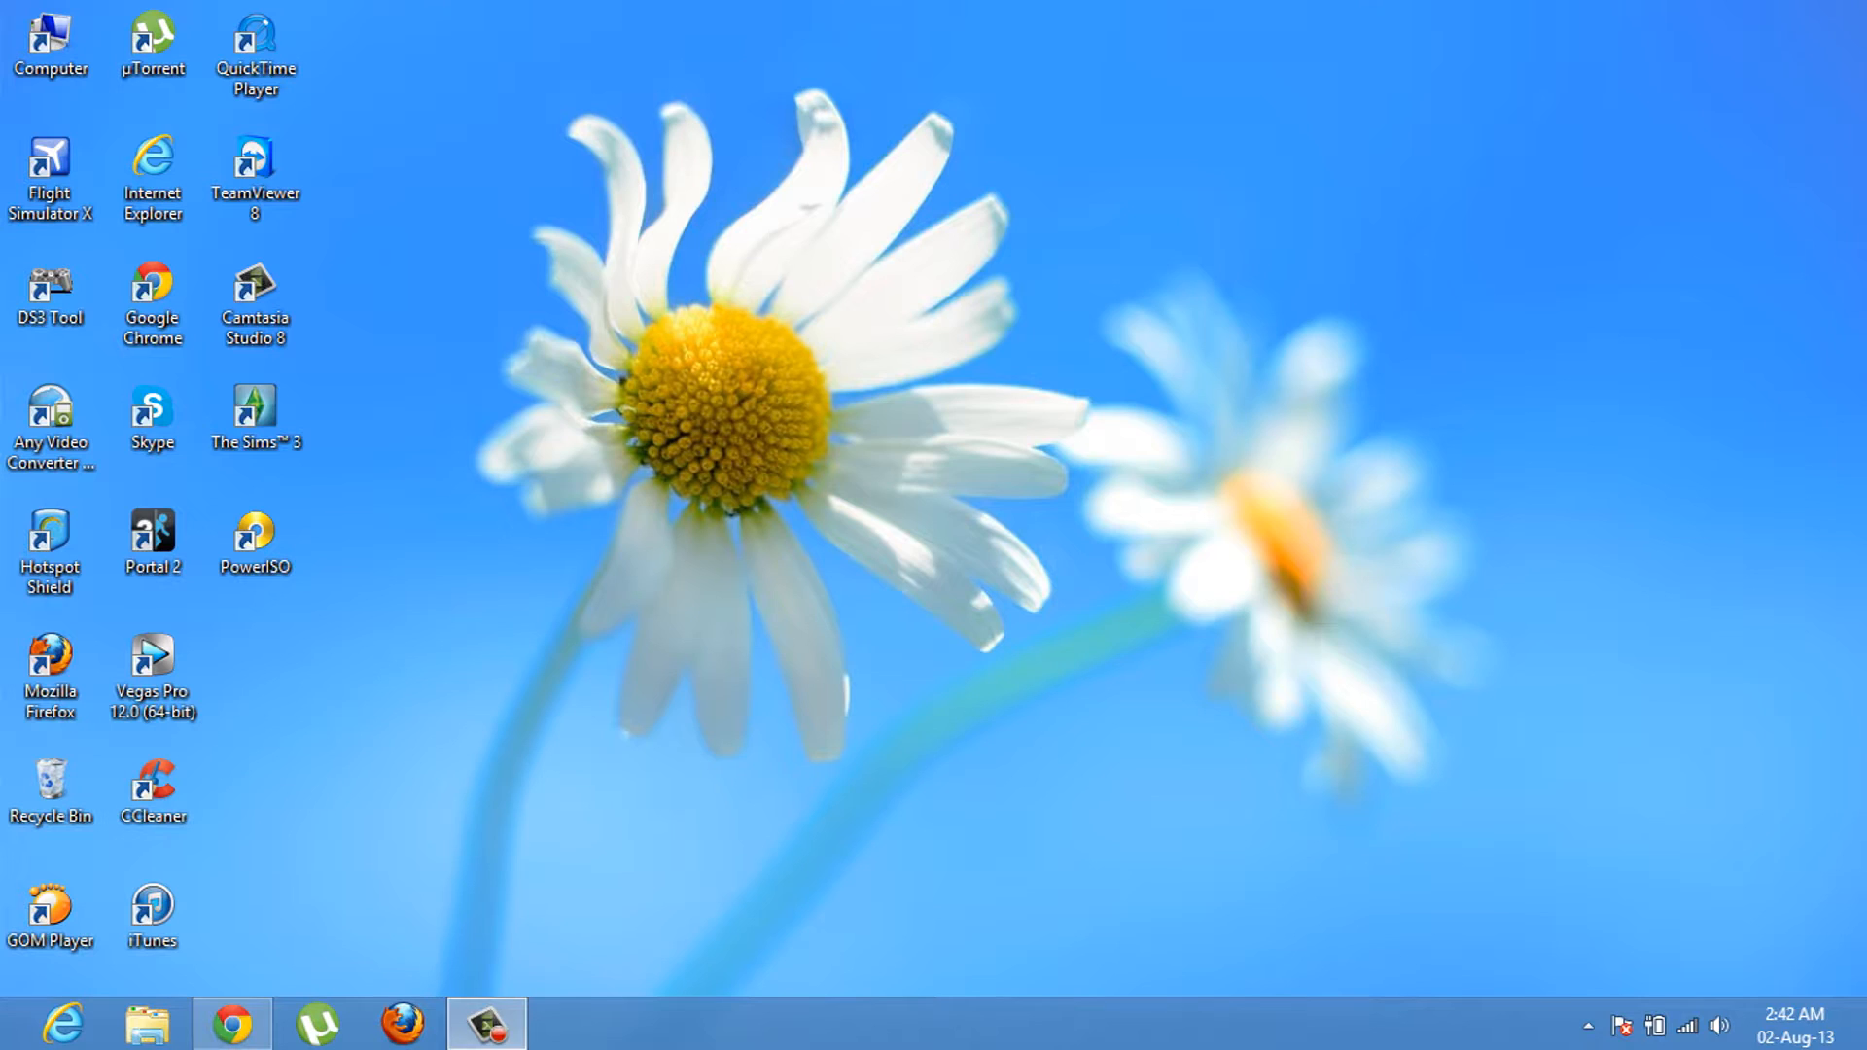
- Select the desktop Computer icon and bring up its context menu to choose Manage
left_click(51, 47)
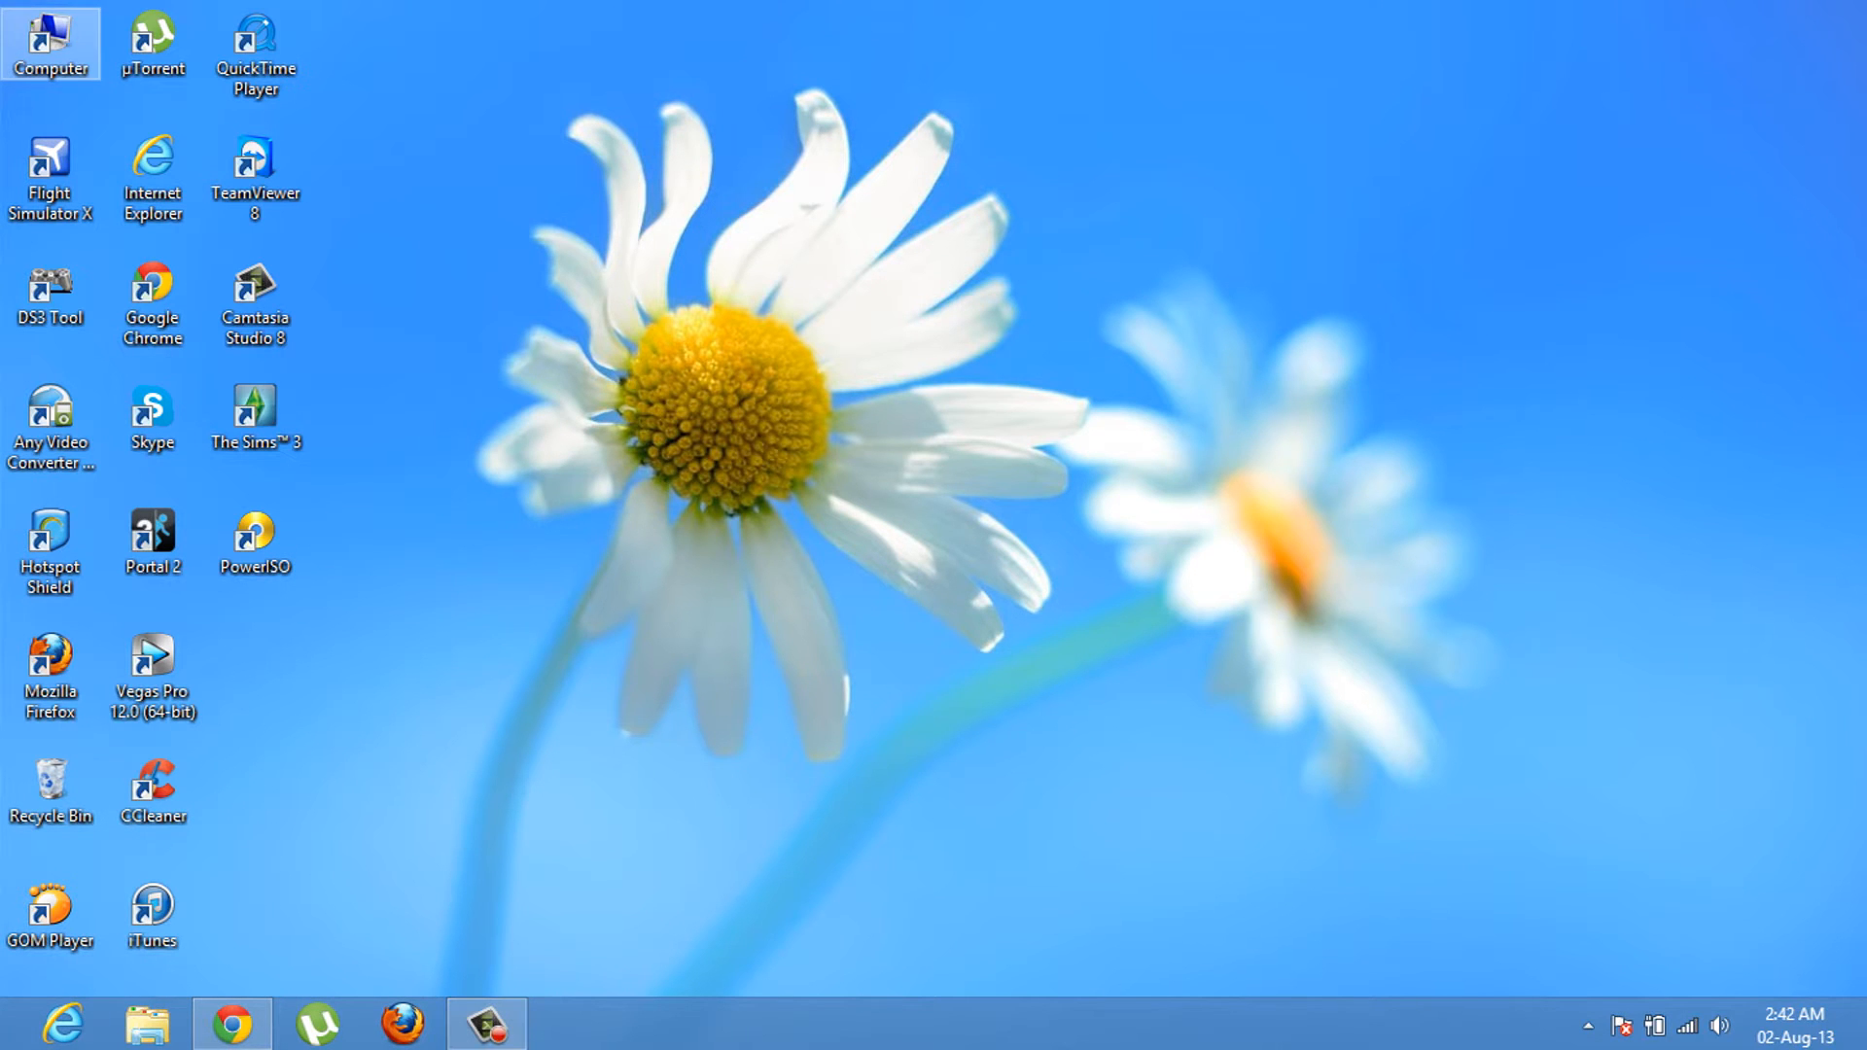
right_click(50, 45)
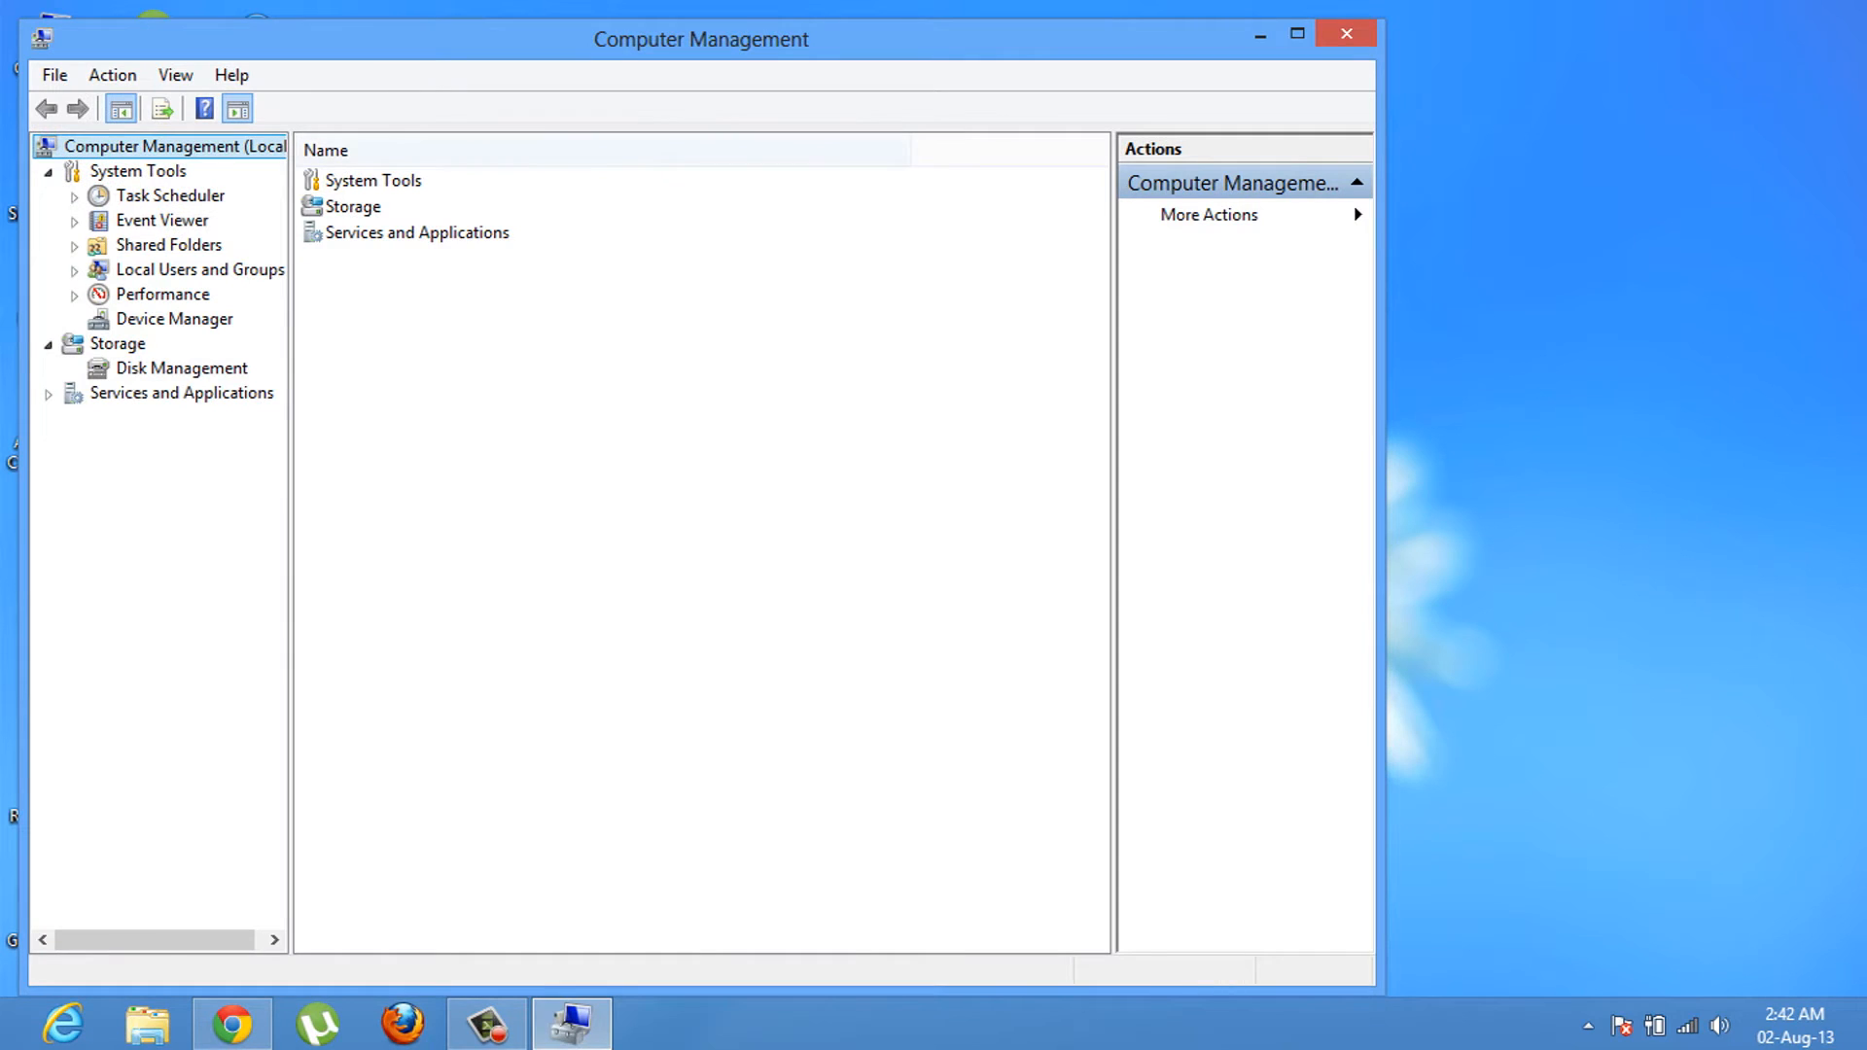
- Show the local Users list and bring up the Administrator account's context menu
left_click(201, 268)
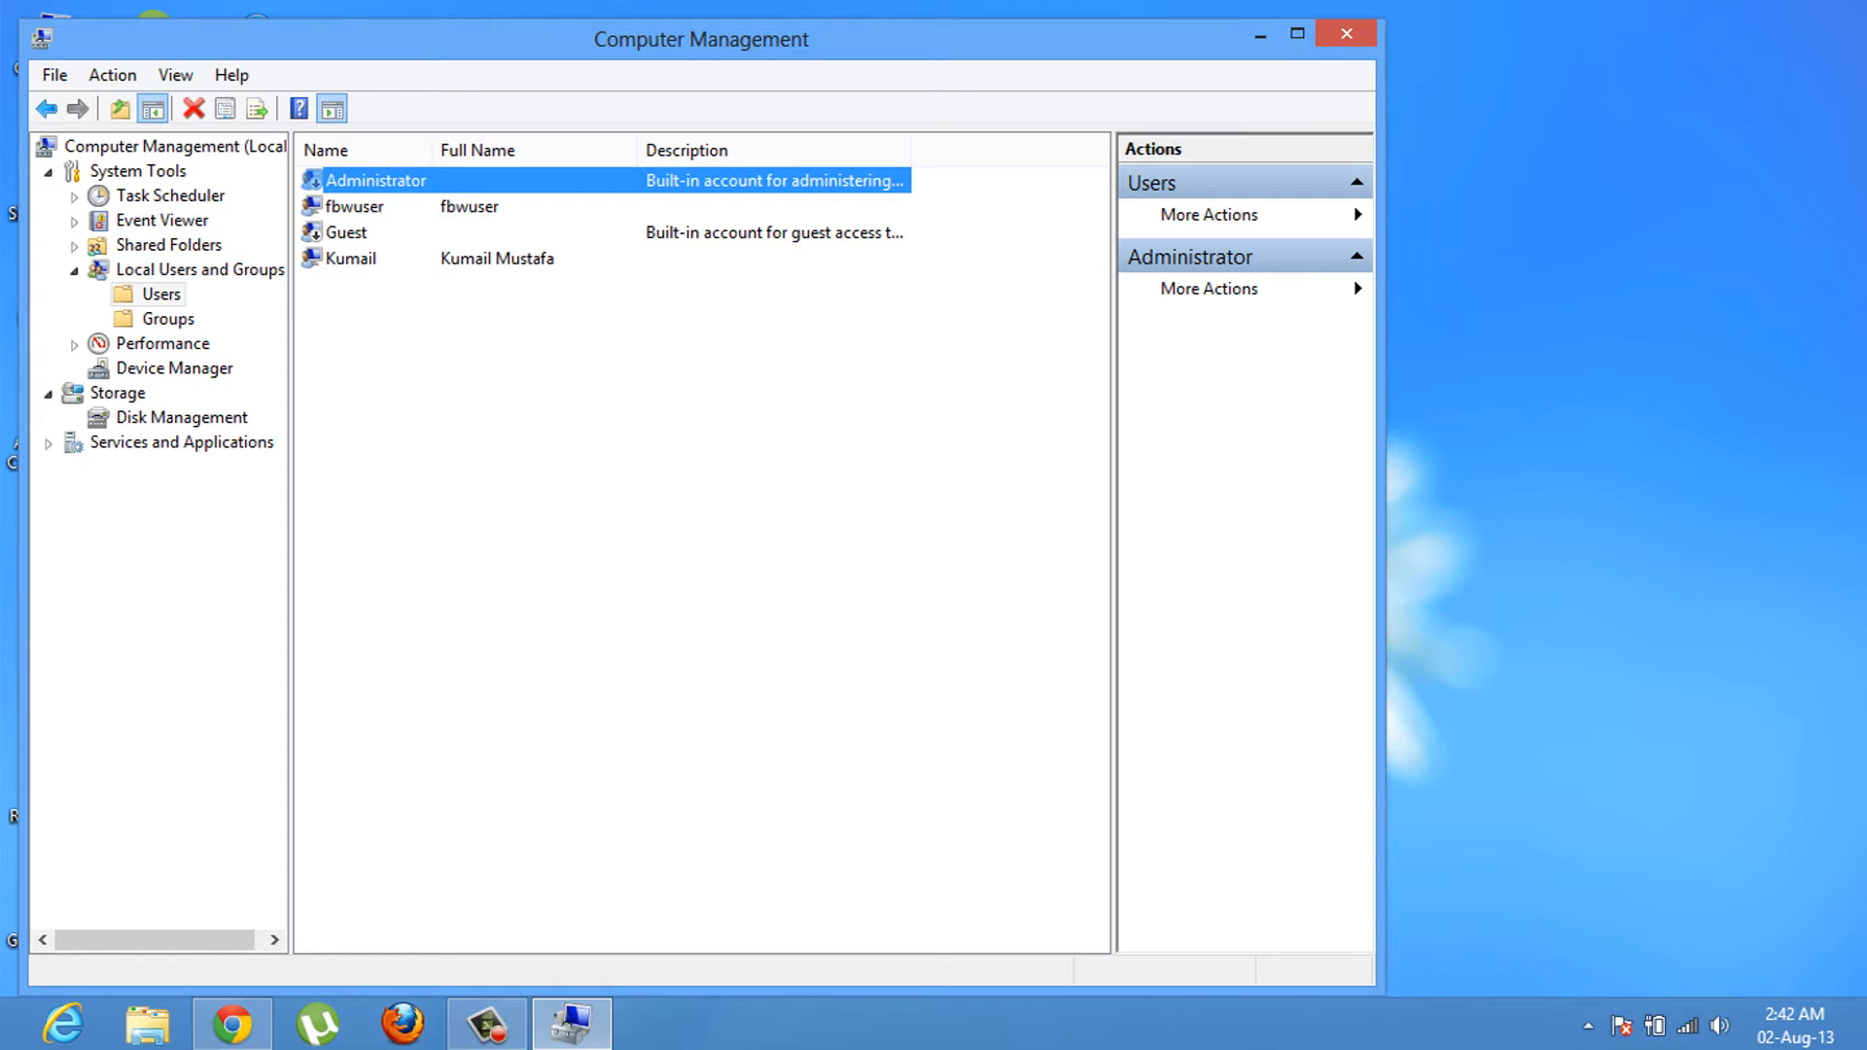
right_click(376, 179)
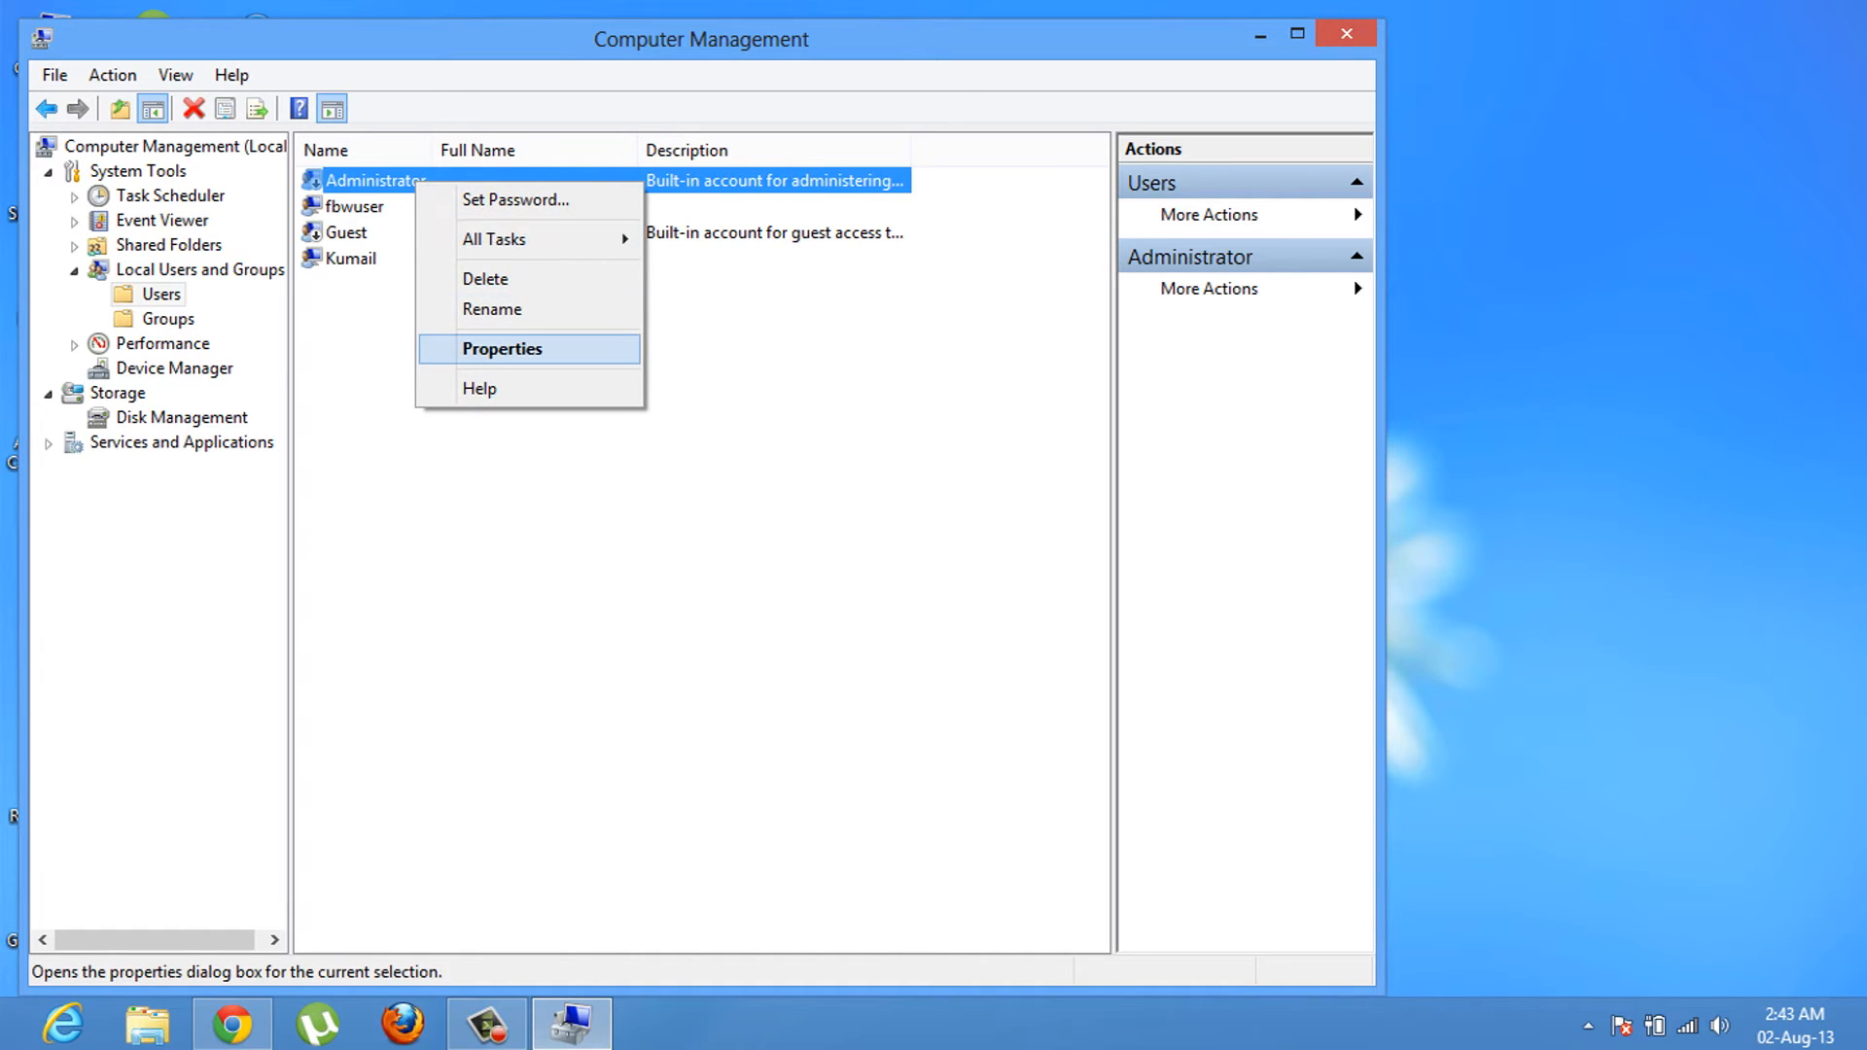
- In Administrator Properties, untick 'Account is disabled' on the General tab
left_click(502, 348)
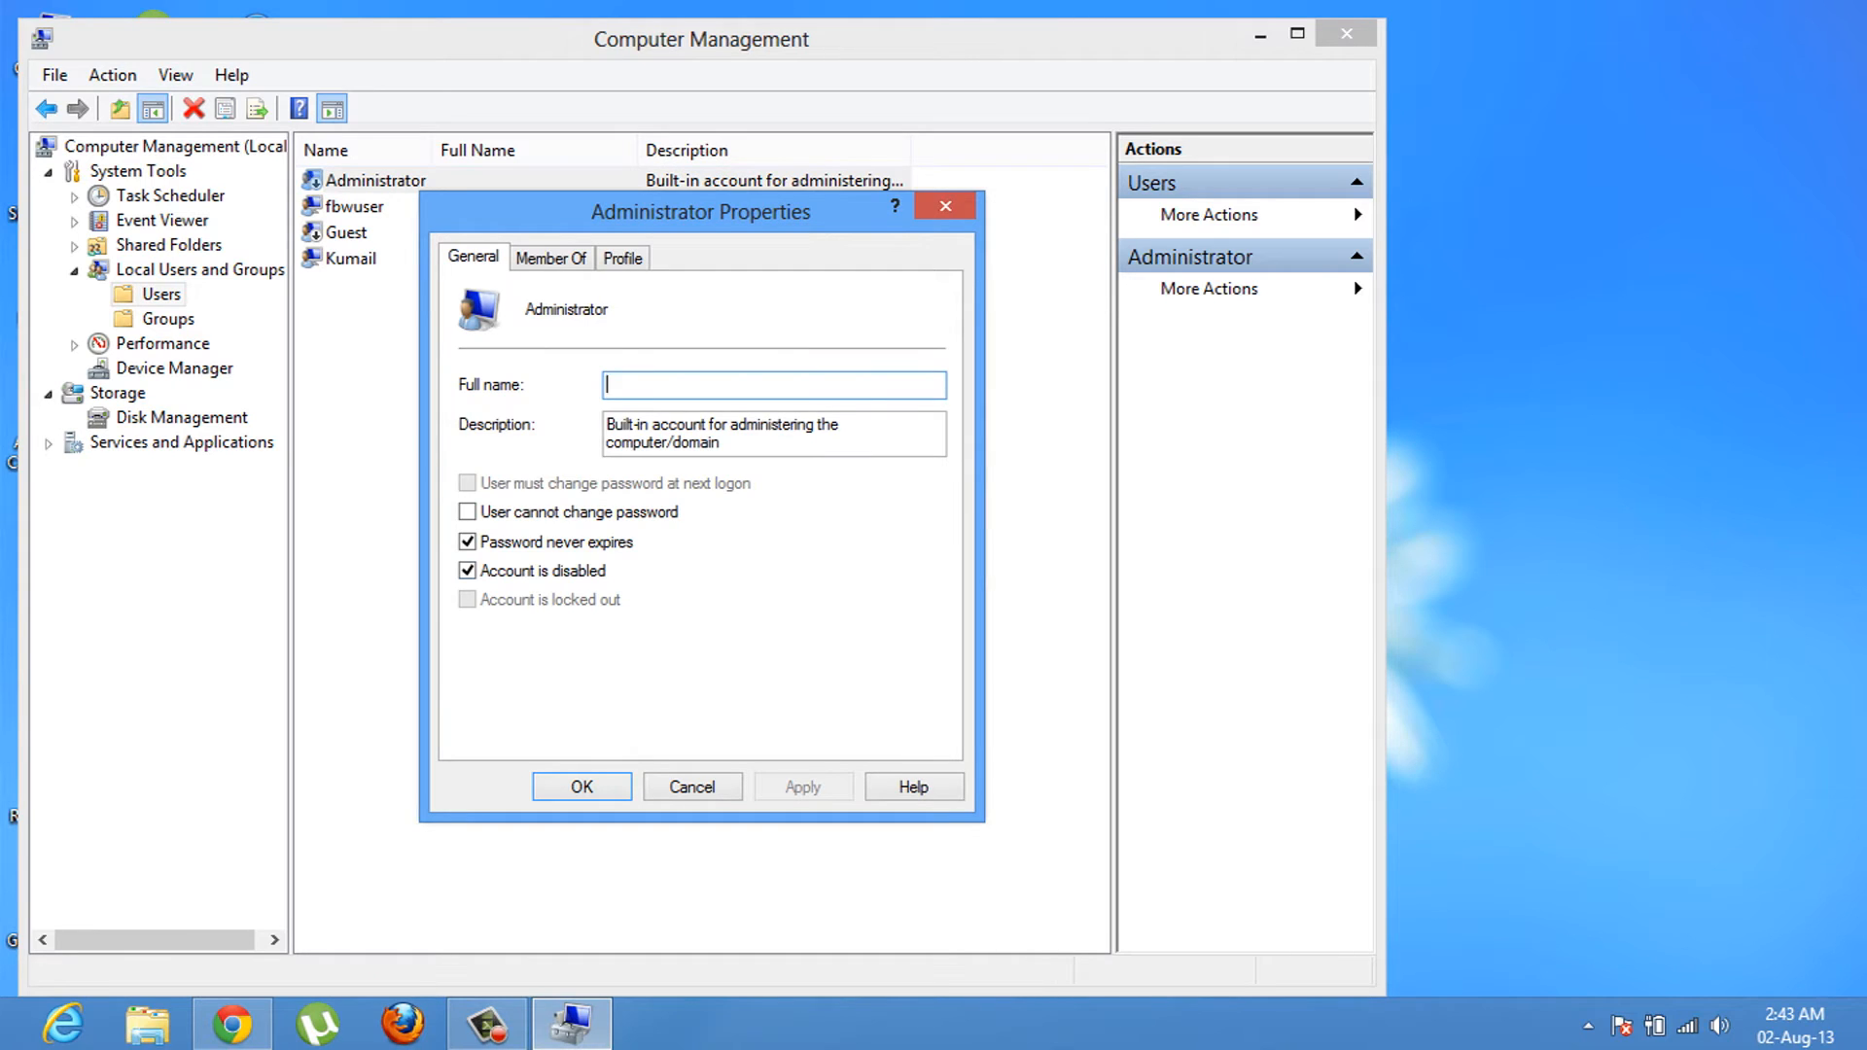
left_click(469, 570)
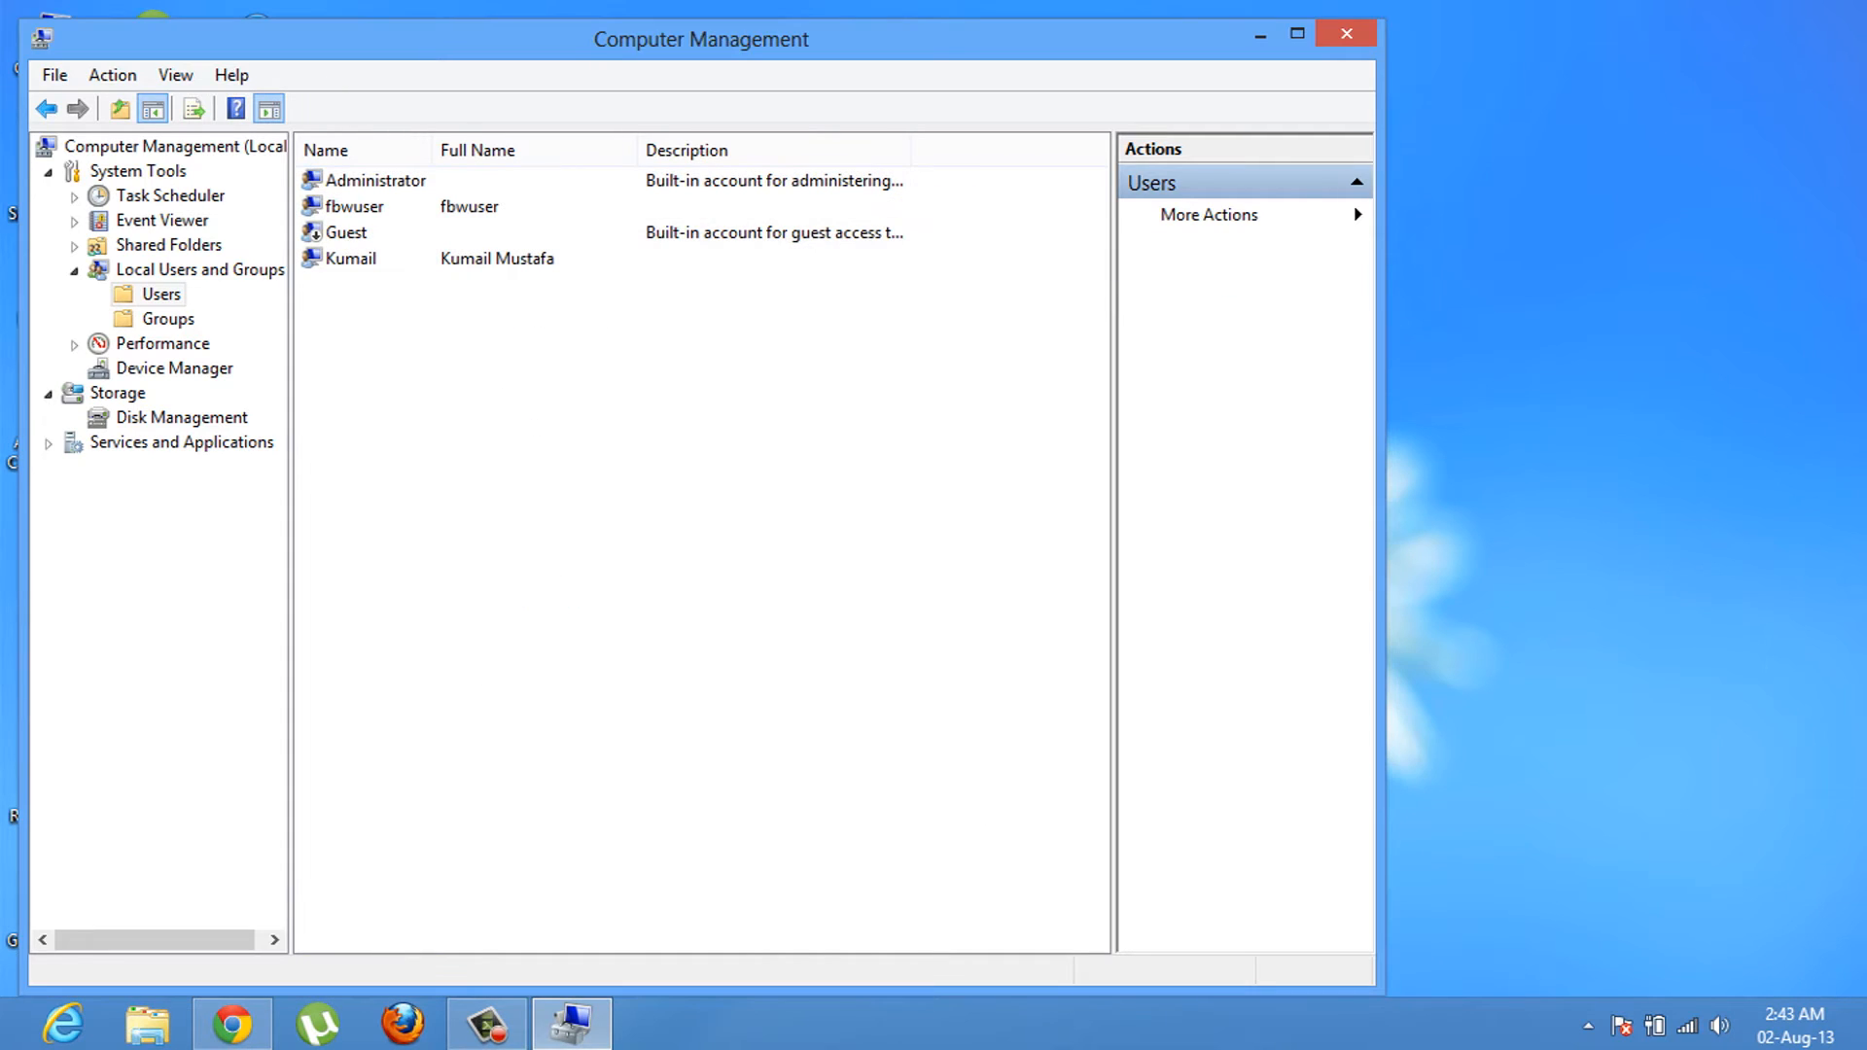
- Check the Administrator account's menu once more, then minimize Computer Management to the taskbar
right_click(374, 179)
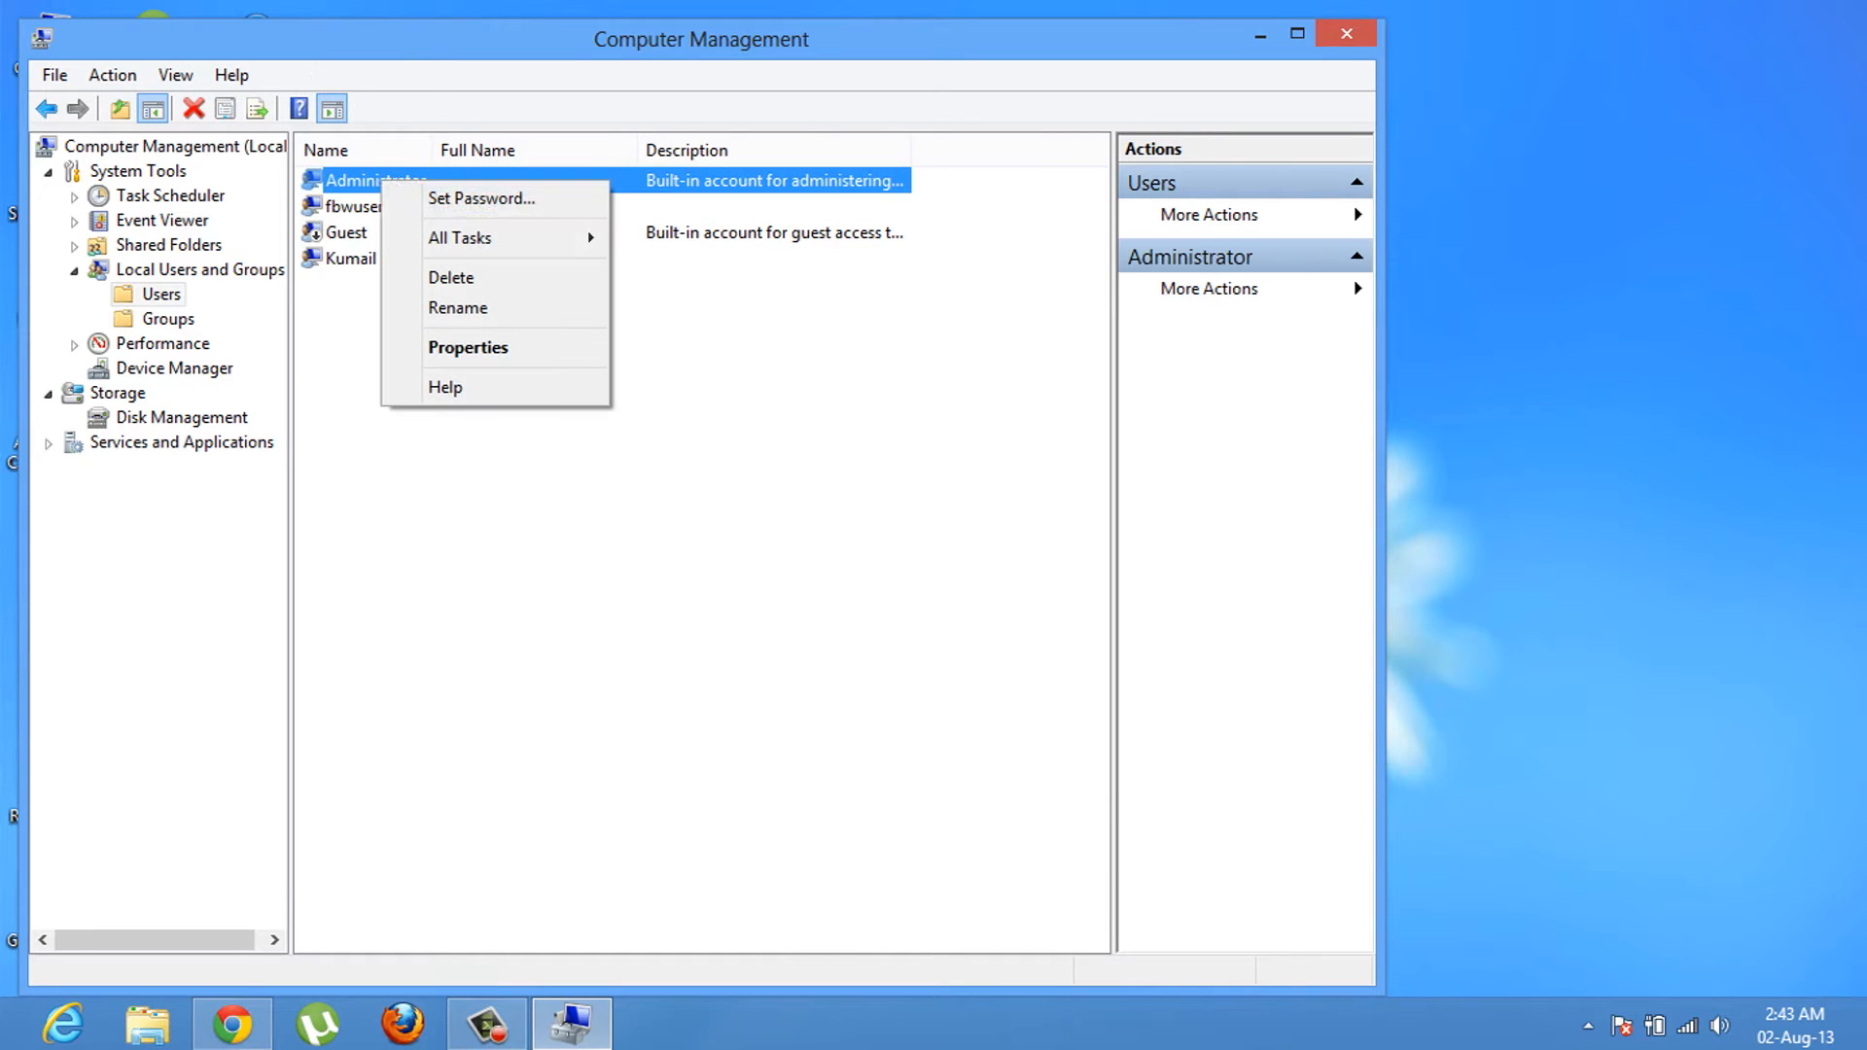
mouse_move(481, 199)
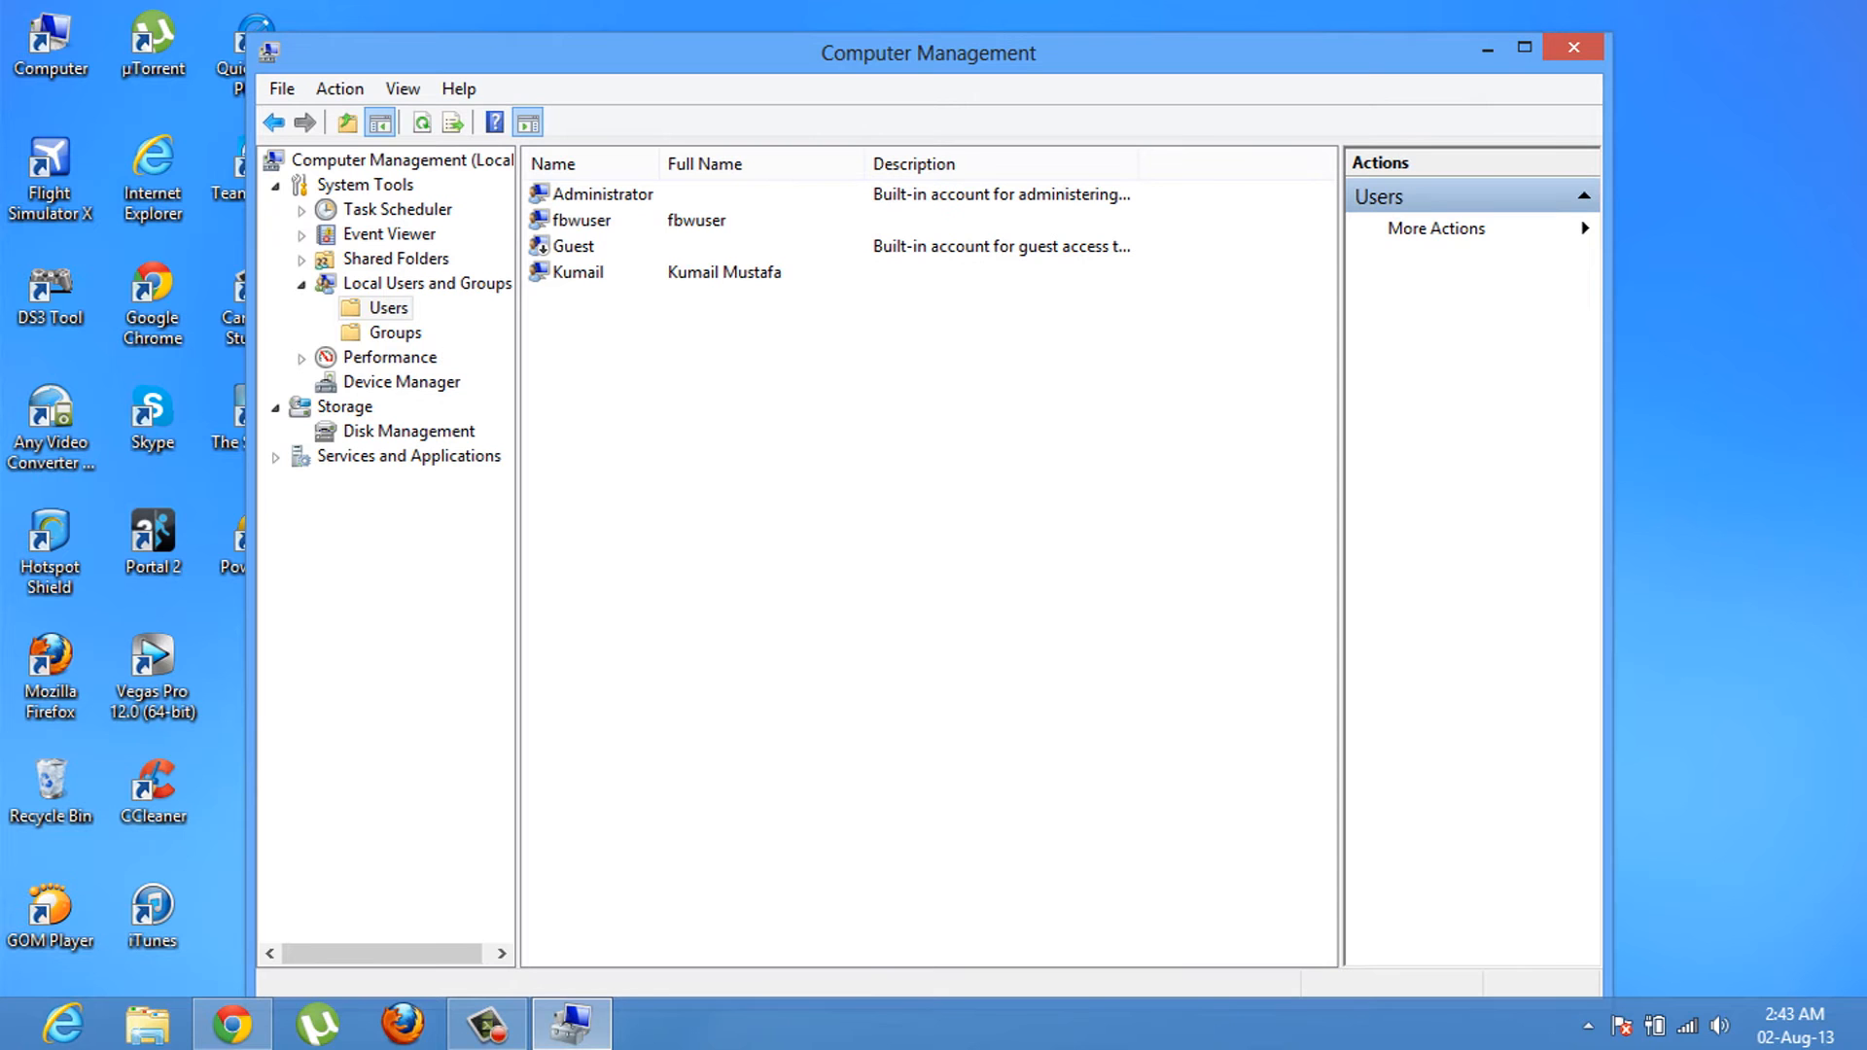
mouse_move(1488, 47)
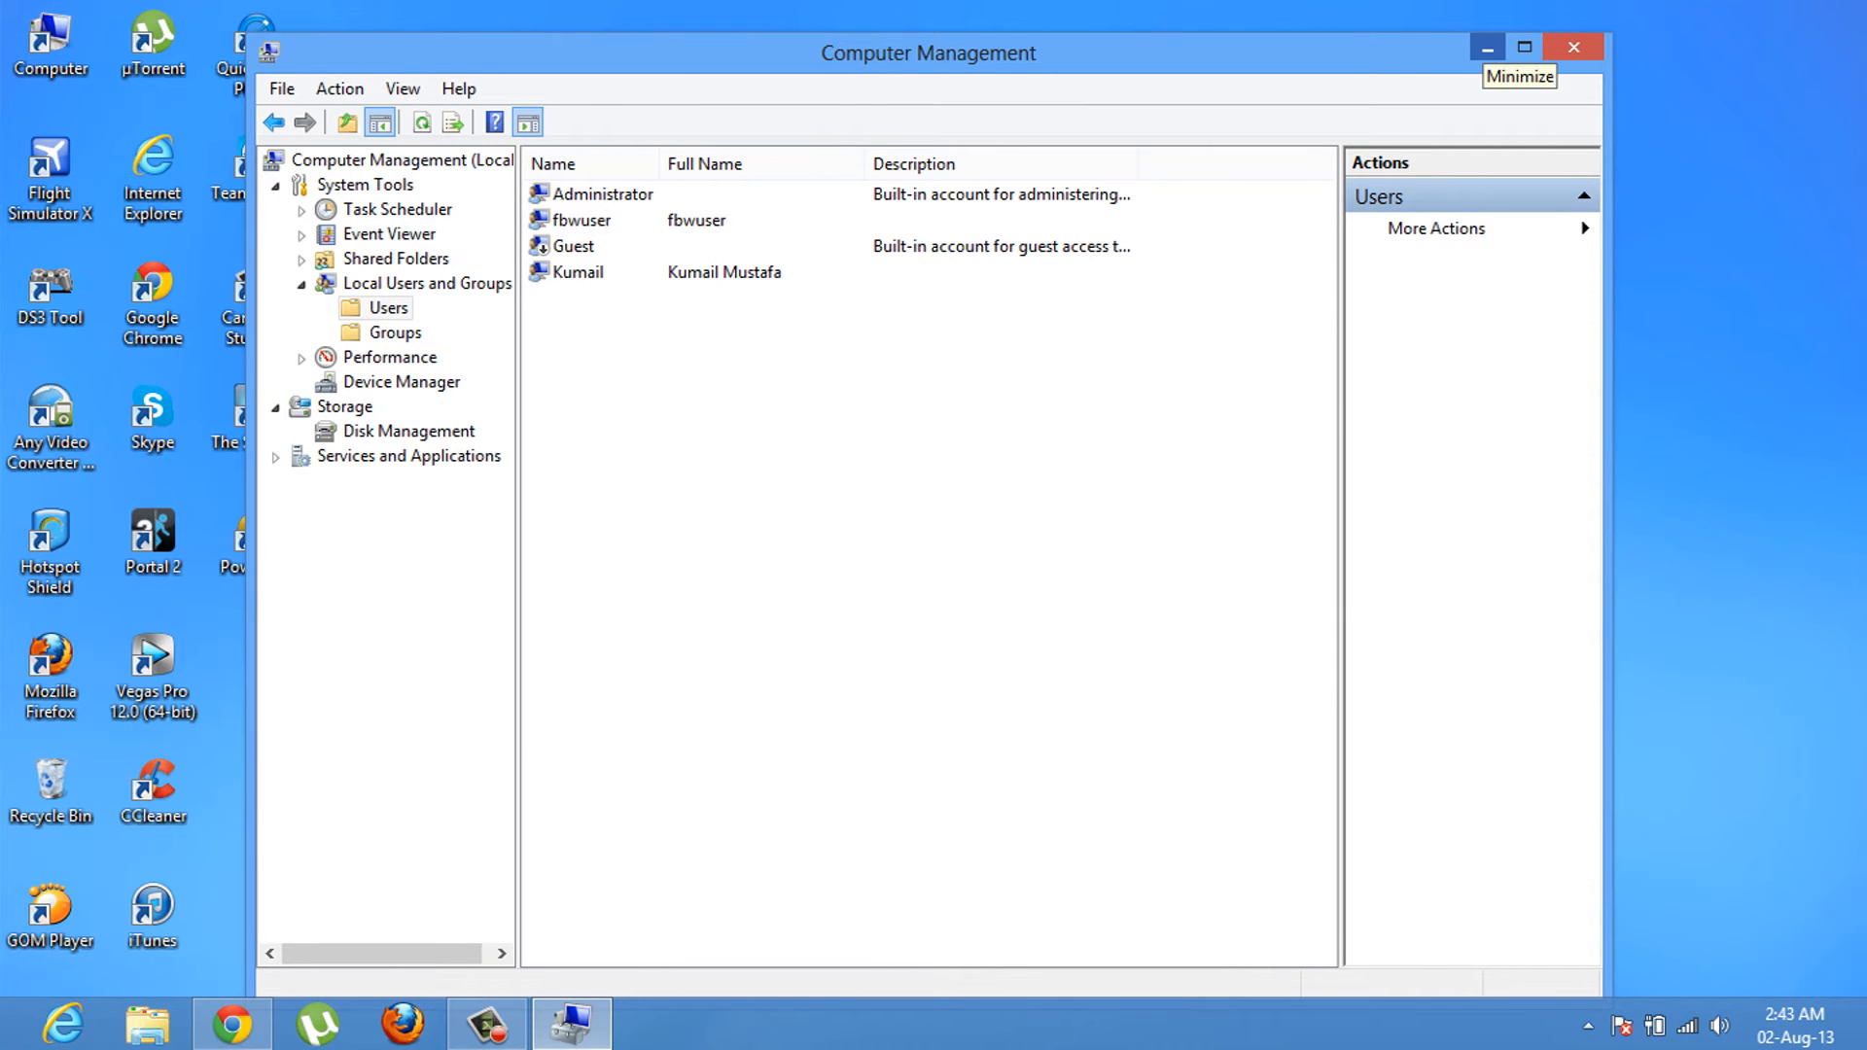
left_click(1486, 47)
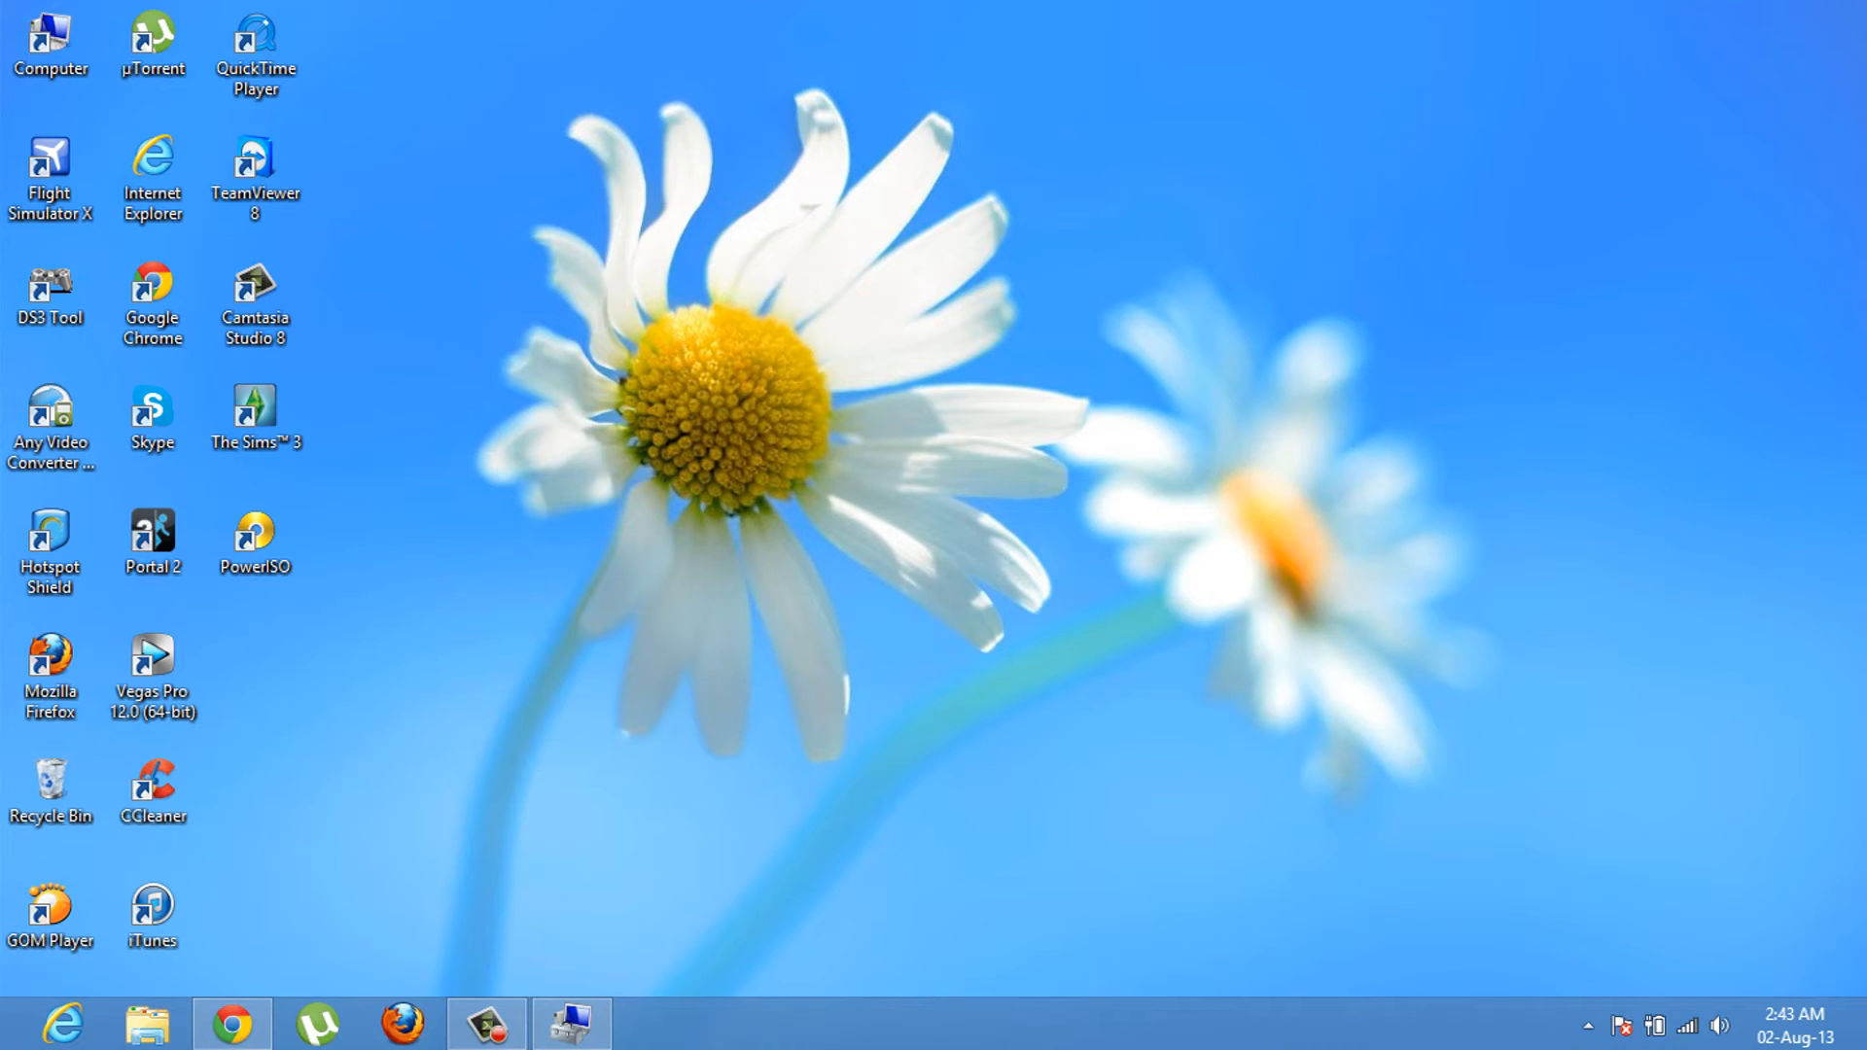
- Select desktop shortcuts while heading to the Chrome window with YouTube
left_click(50, 292)
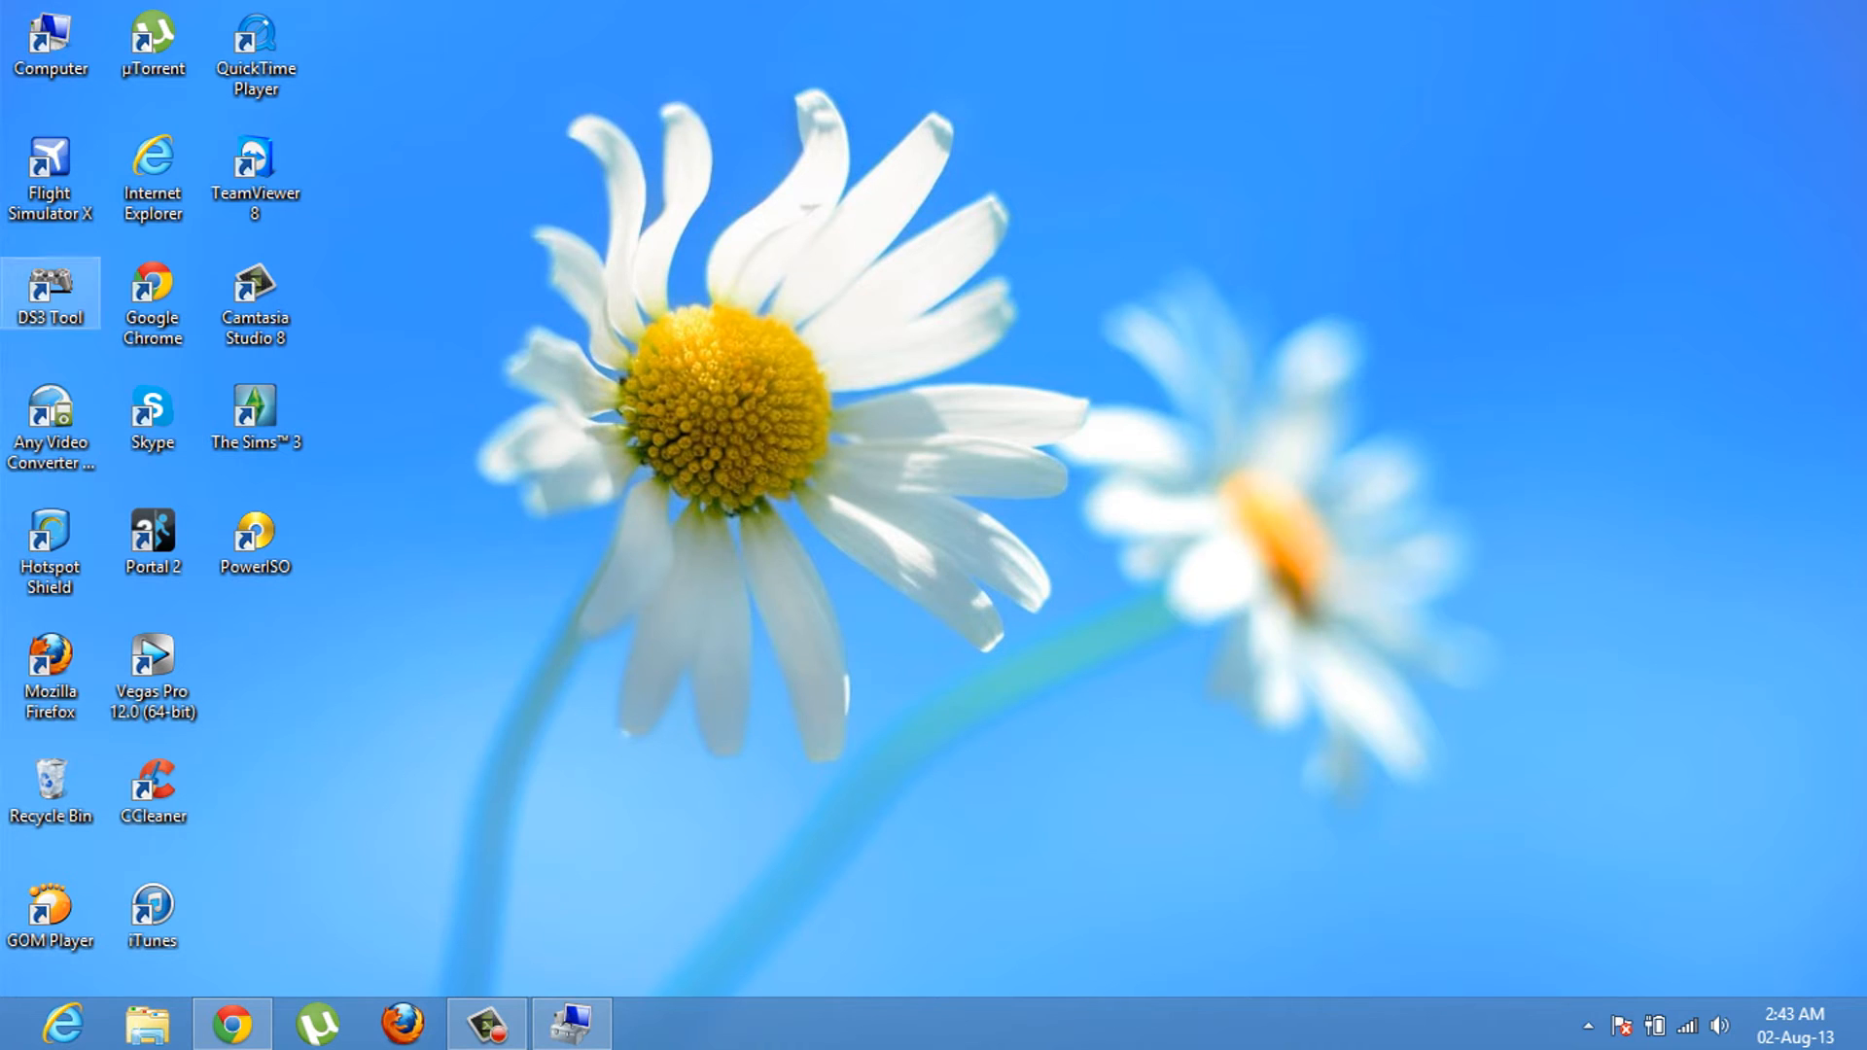
left_click(50, 179)
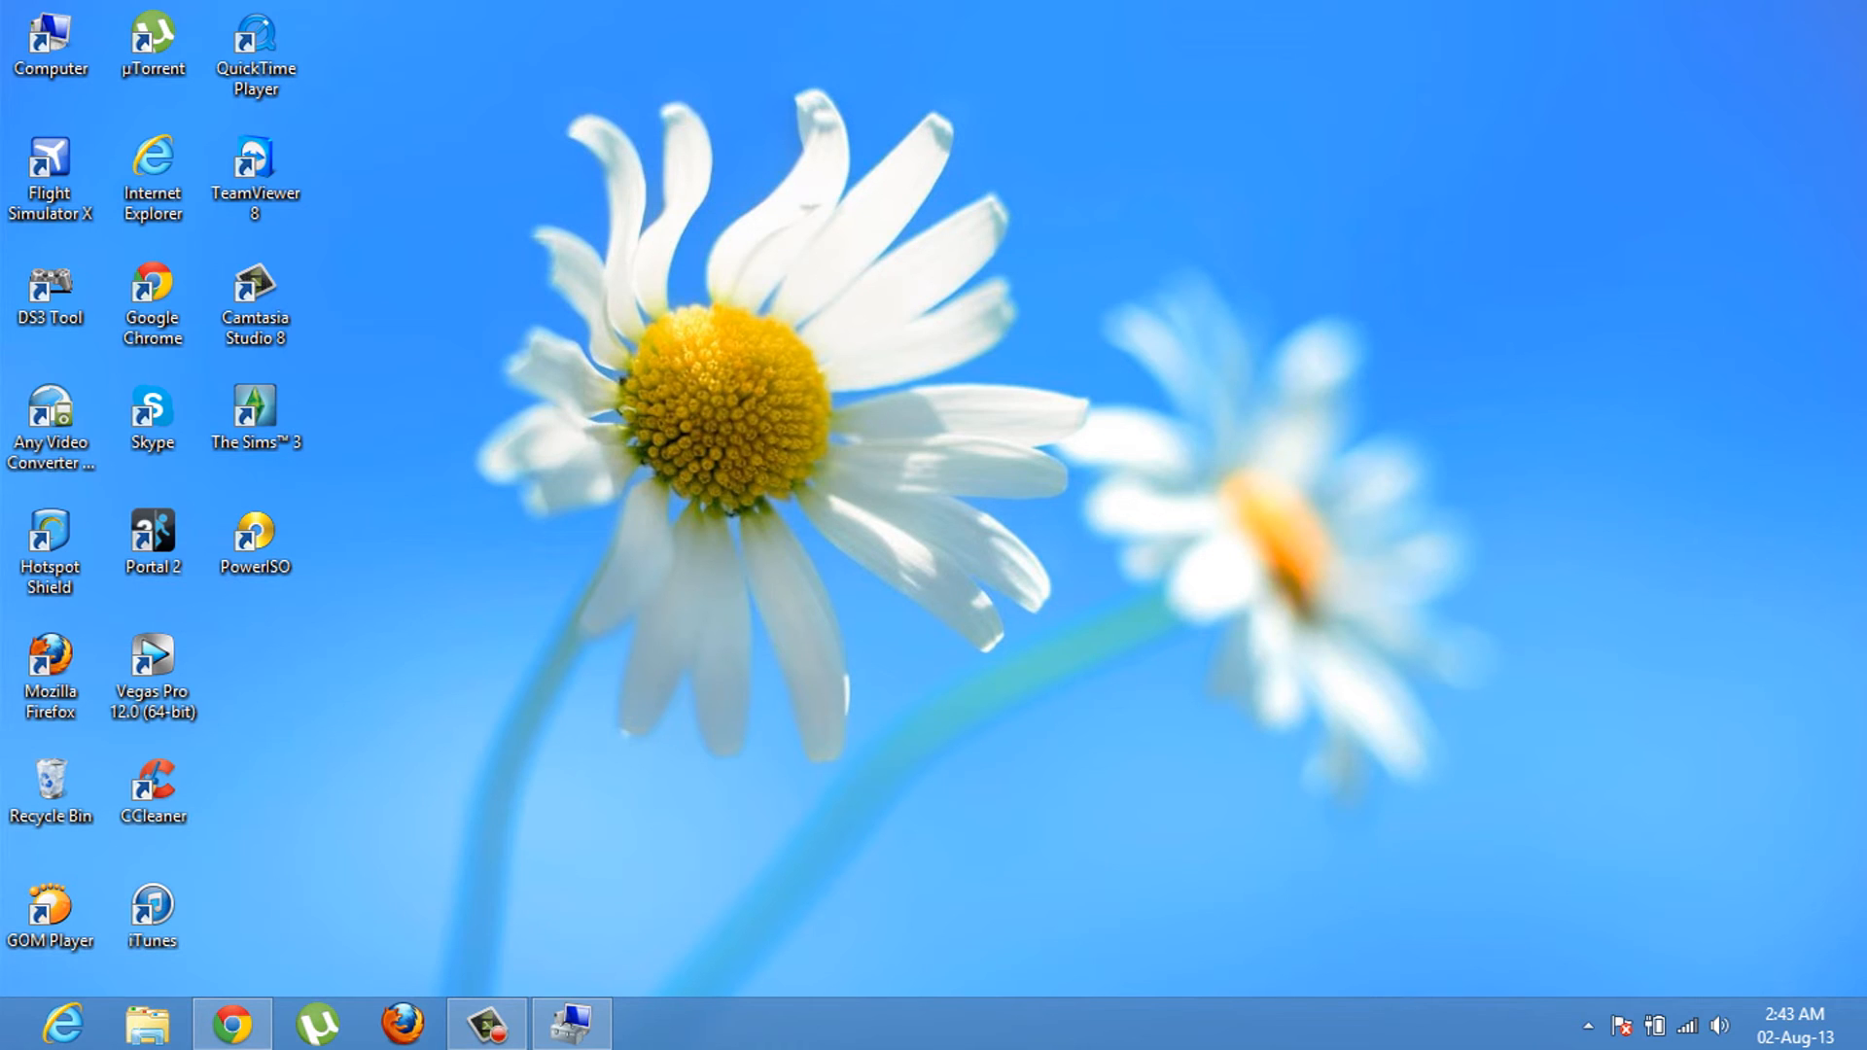
mouse_move(231, 1025)
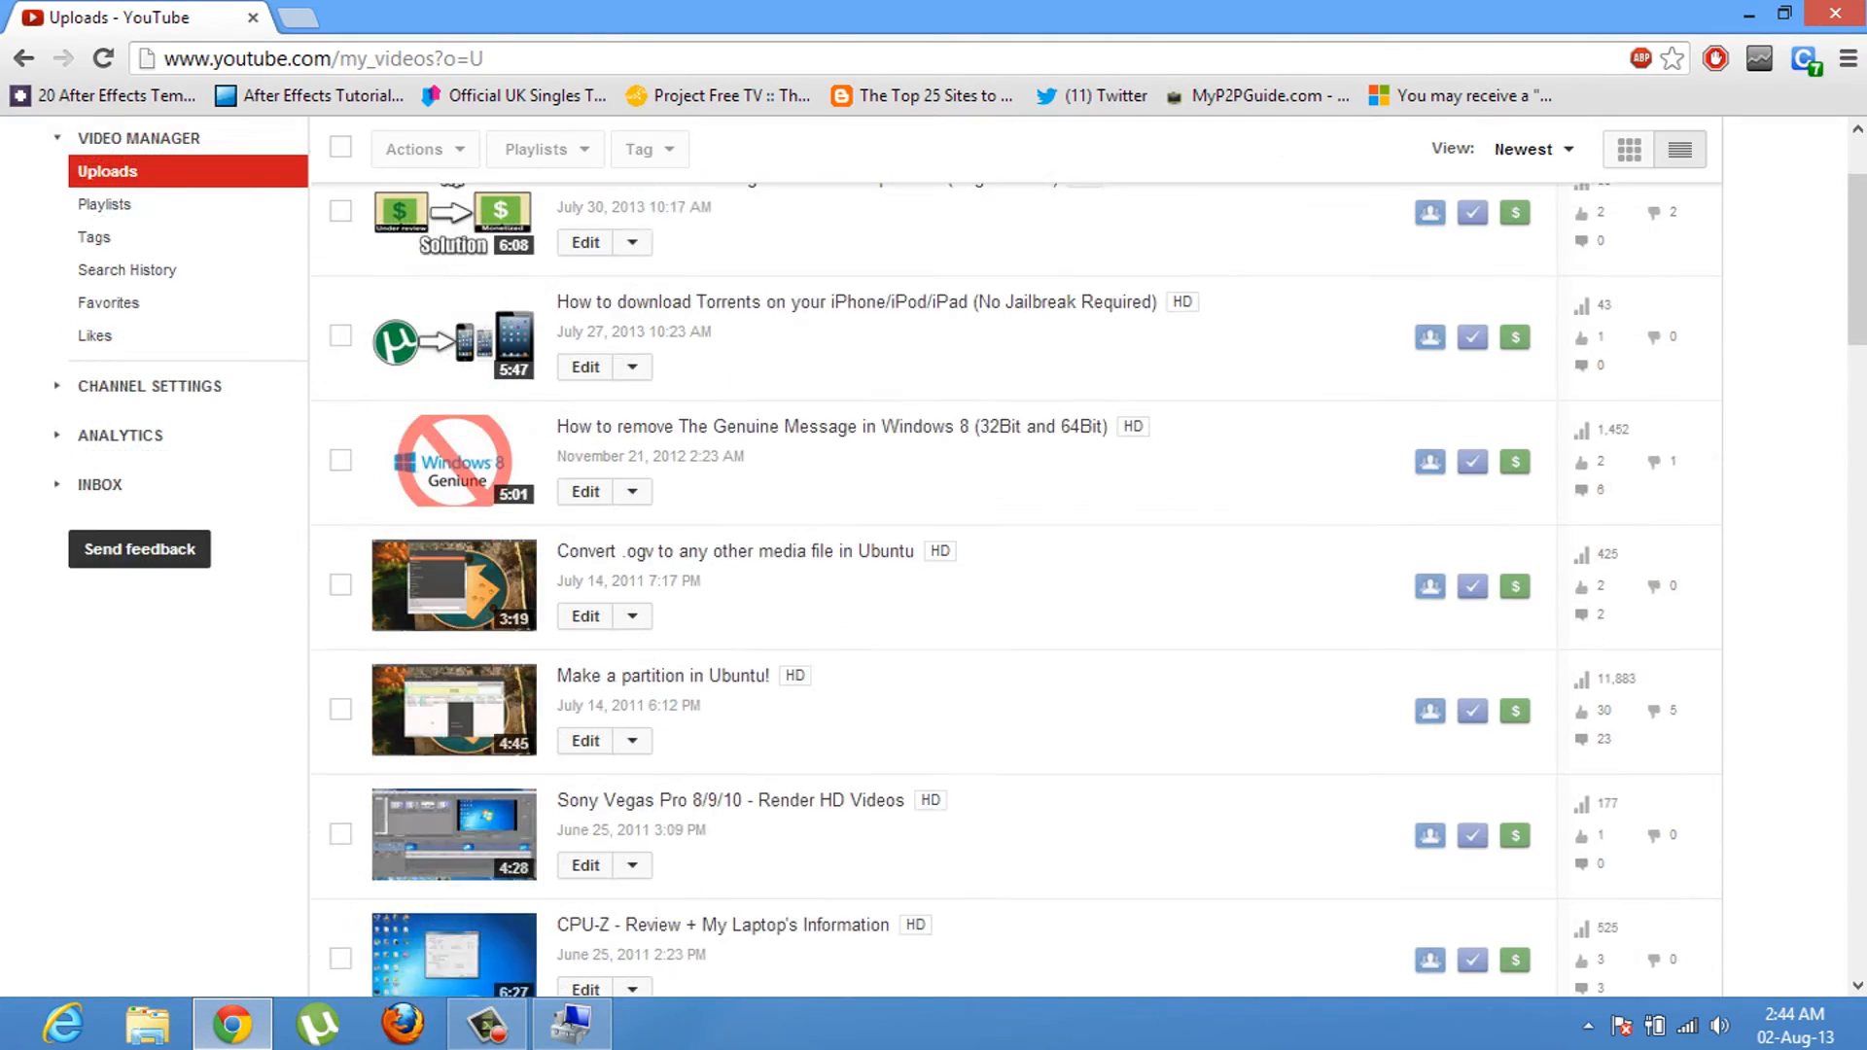
key("Super")
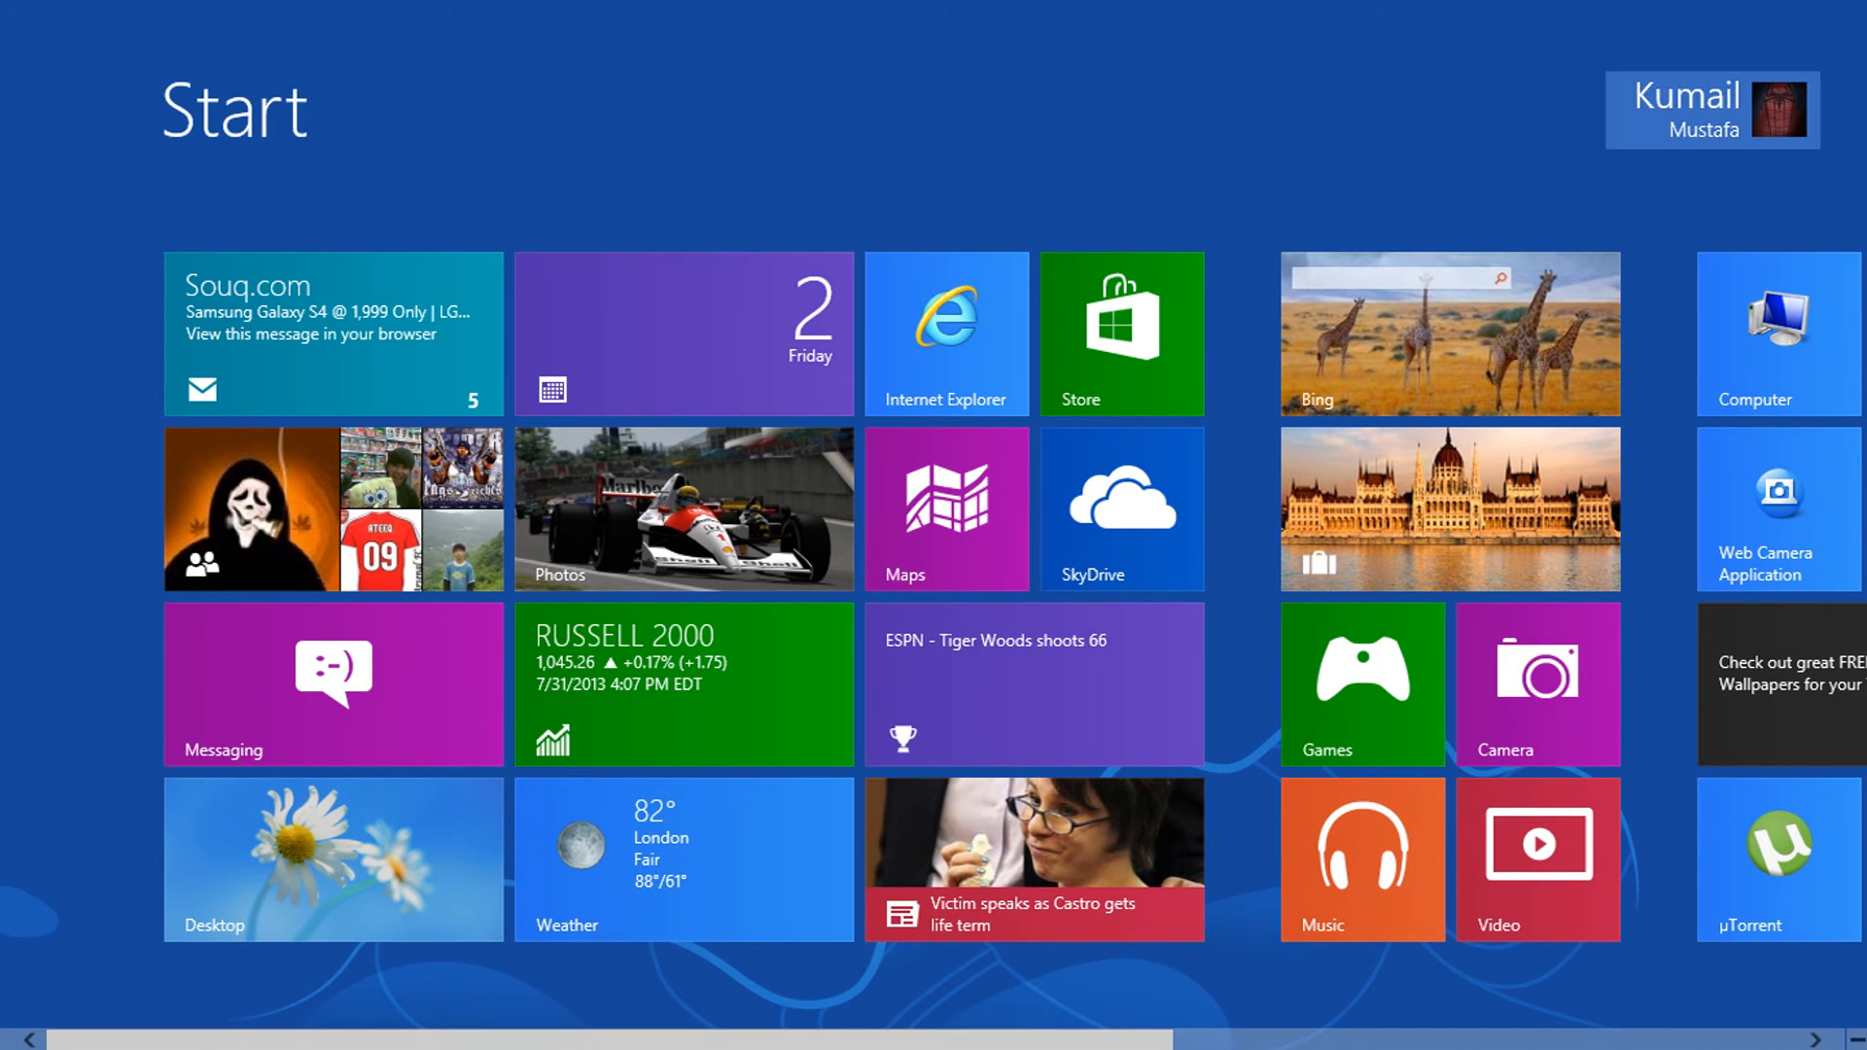
left_click(1710, 109)
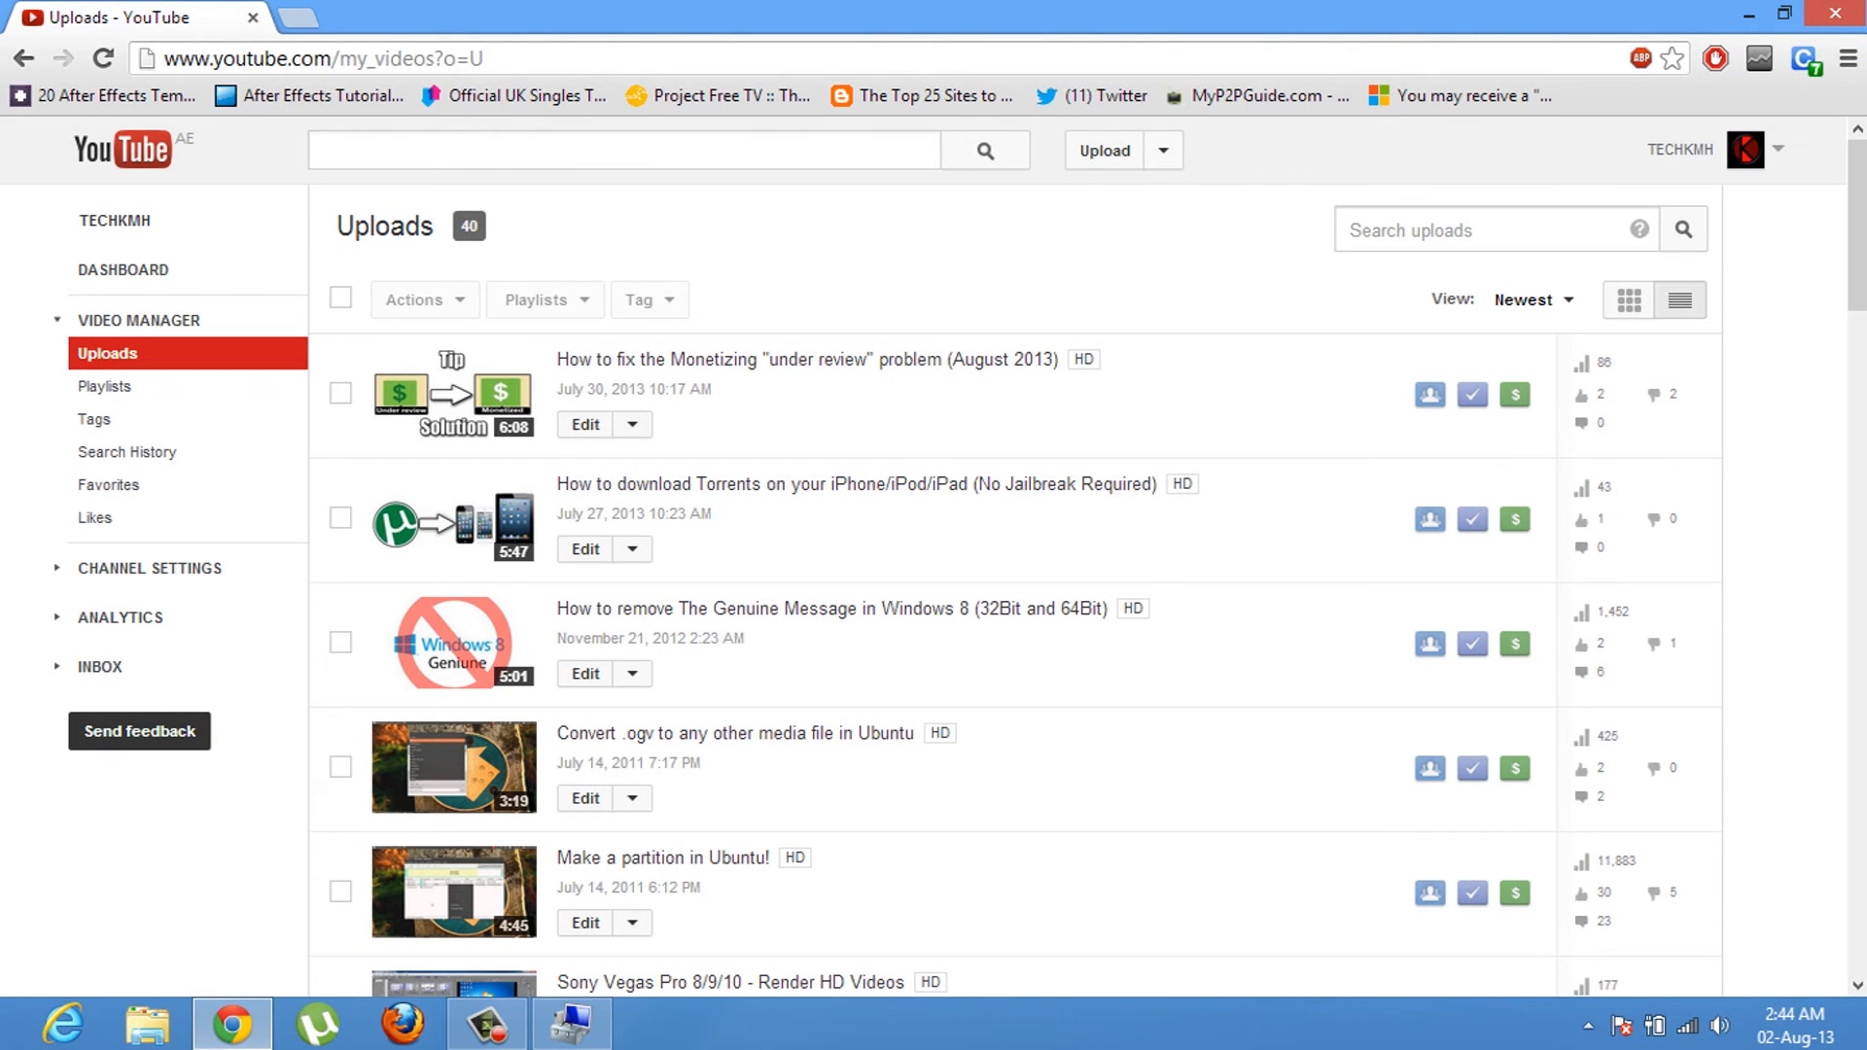
scroll("down", 3)
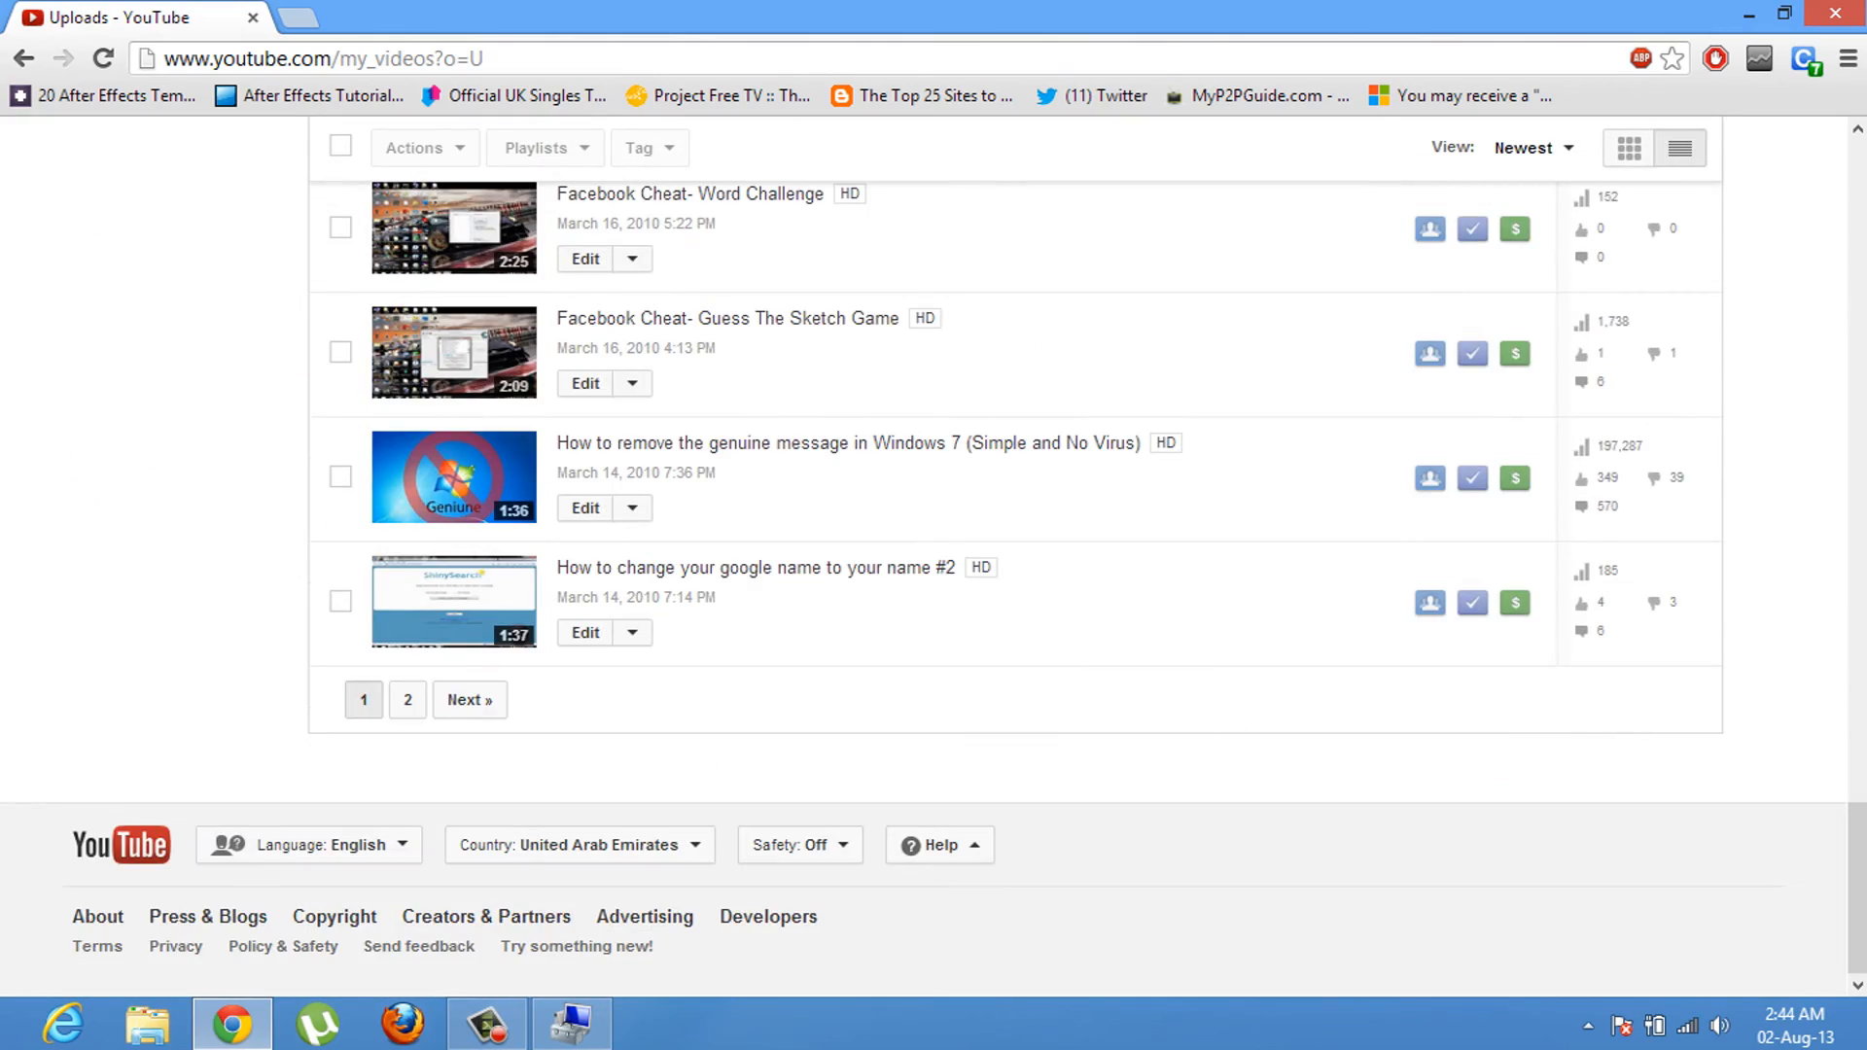
scroll("up", 3)
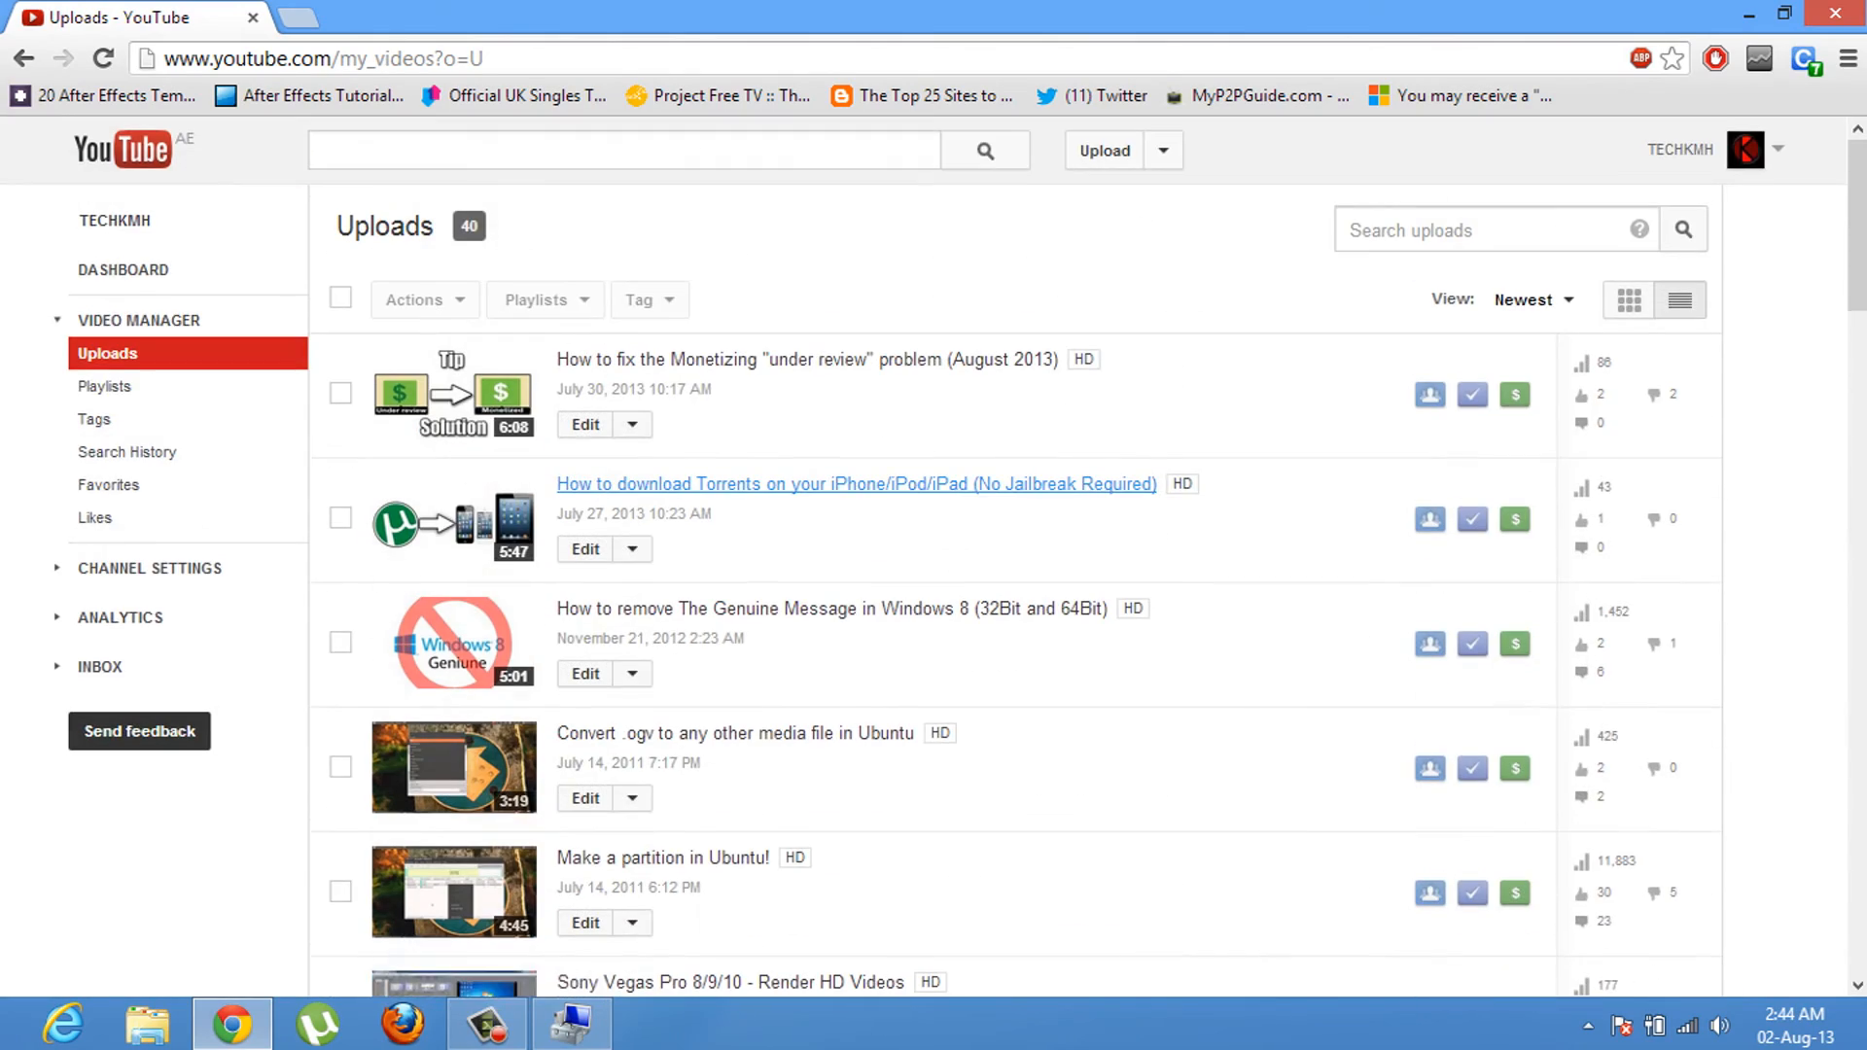
scroll("down", 3)
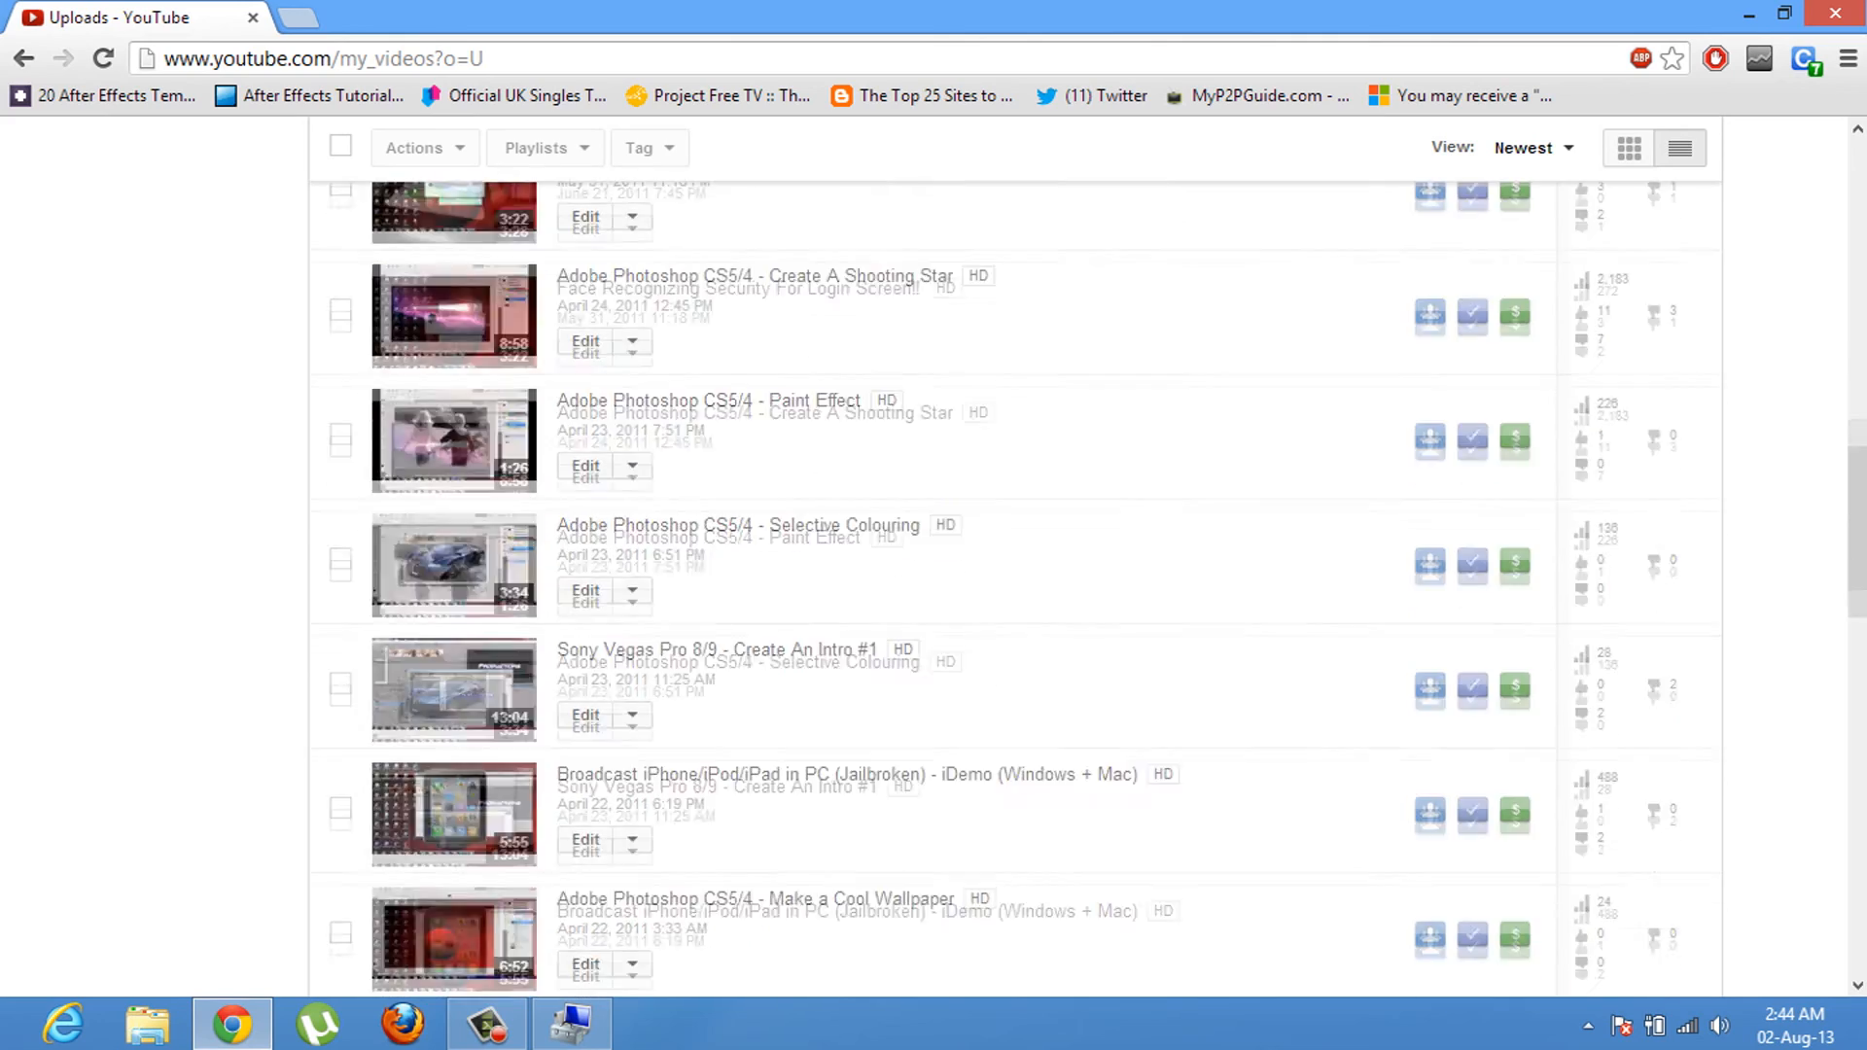
scroll("up", 3)
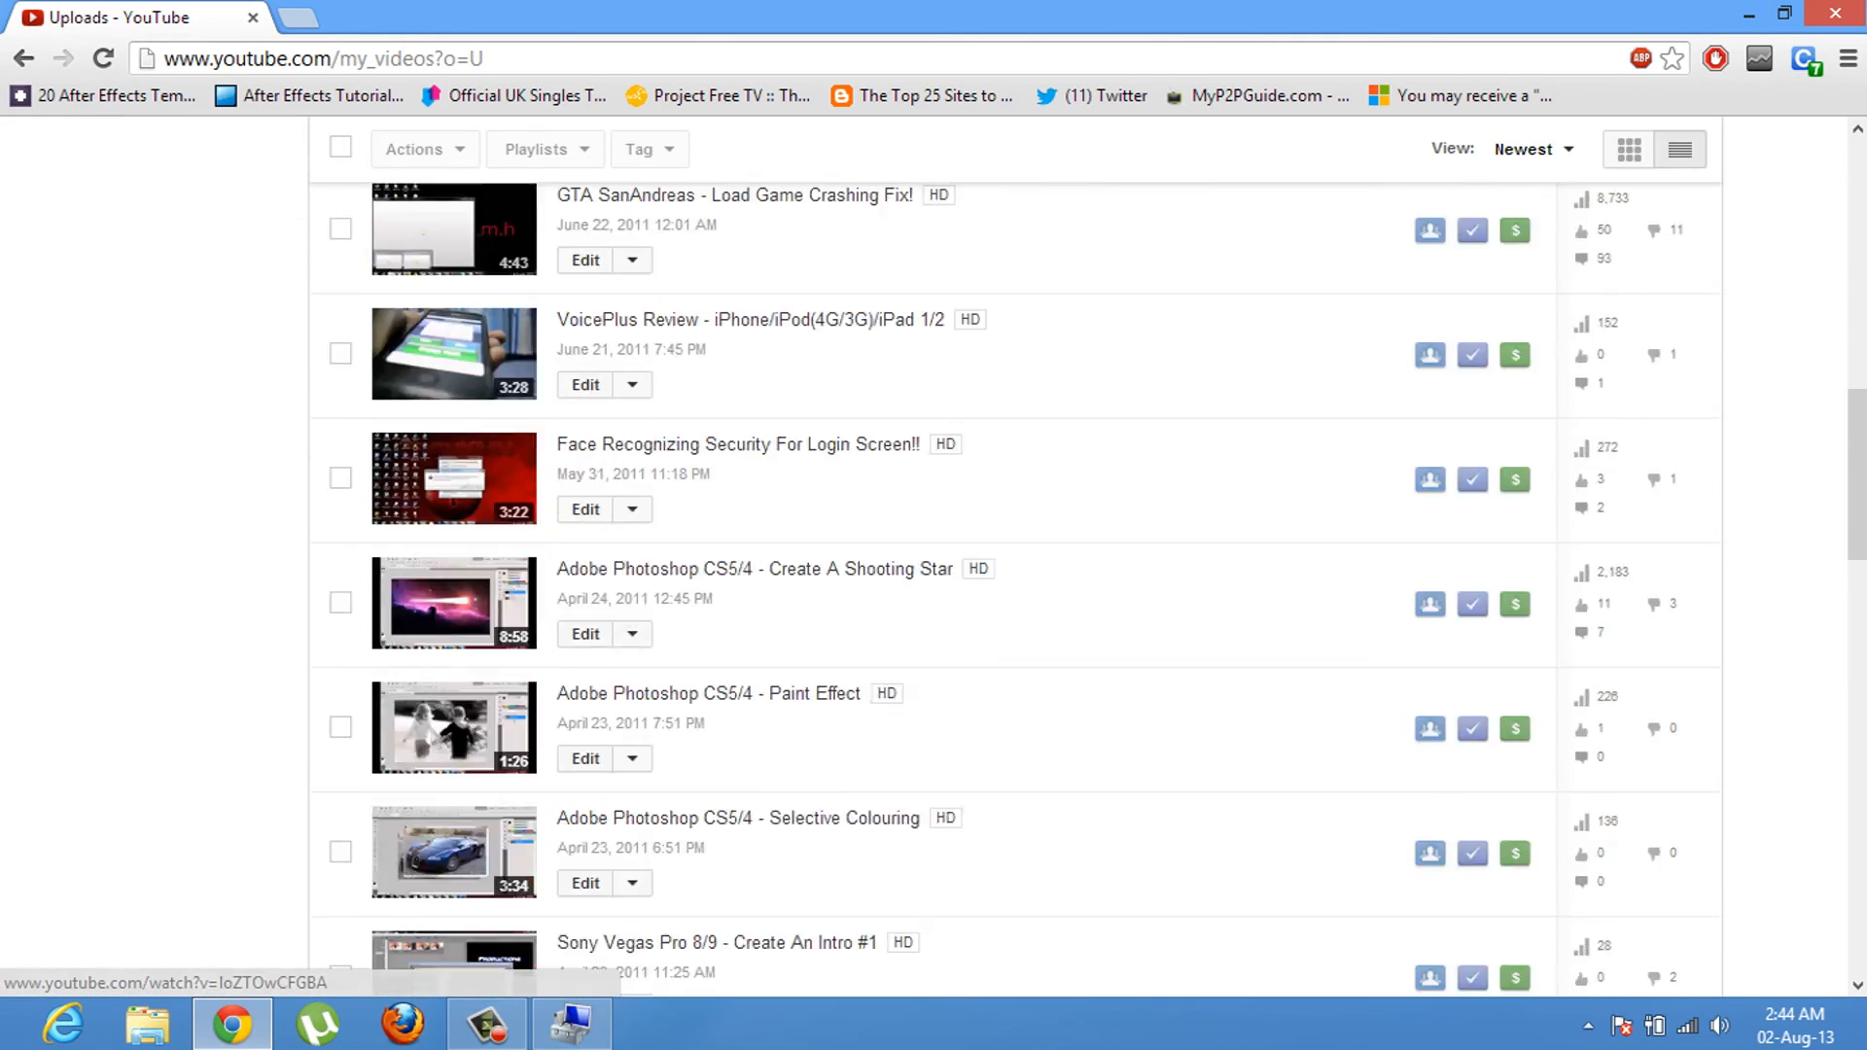
scroll("down", 3)
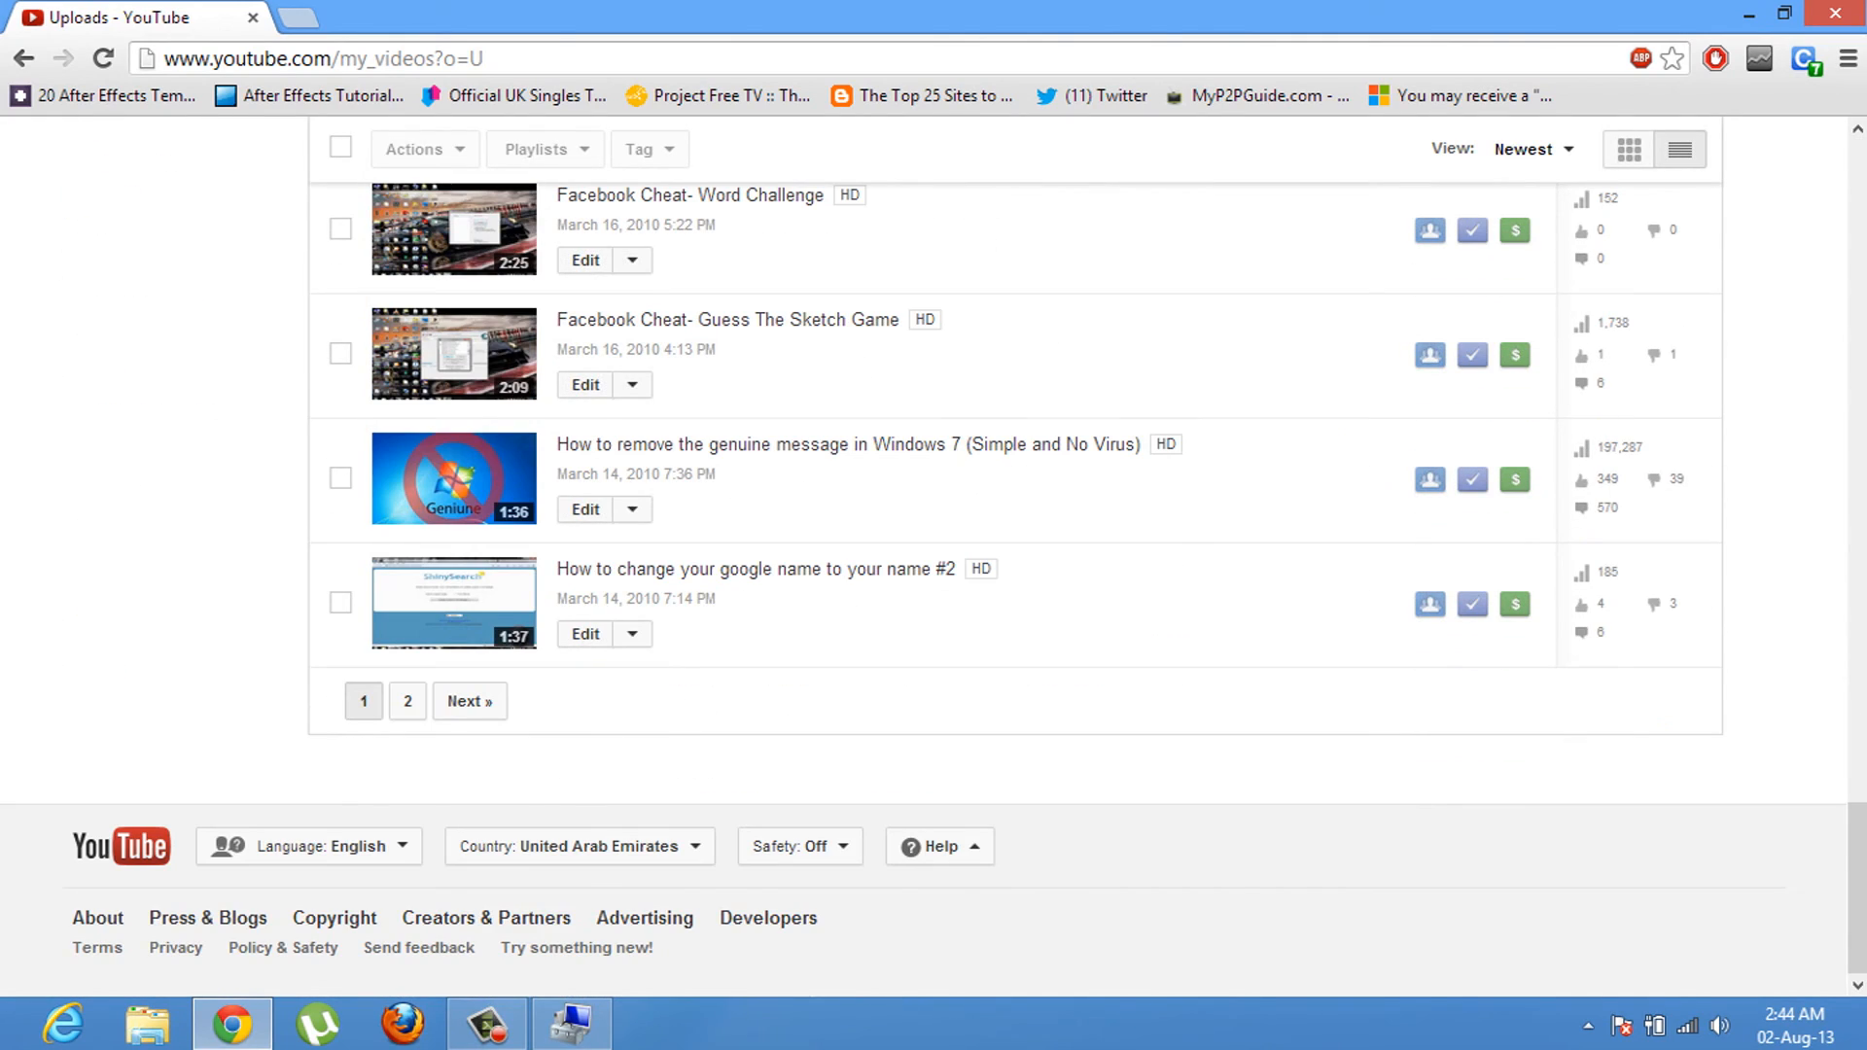
scroll("up", 3)
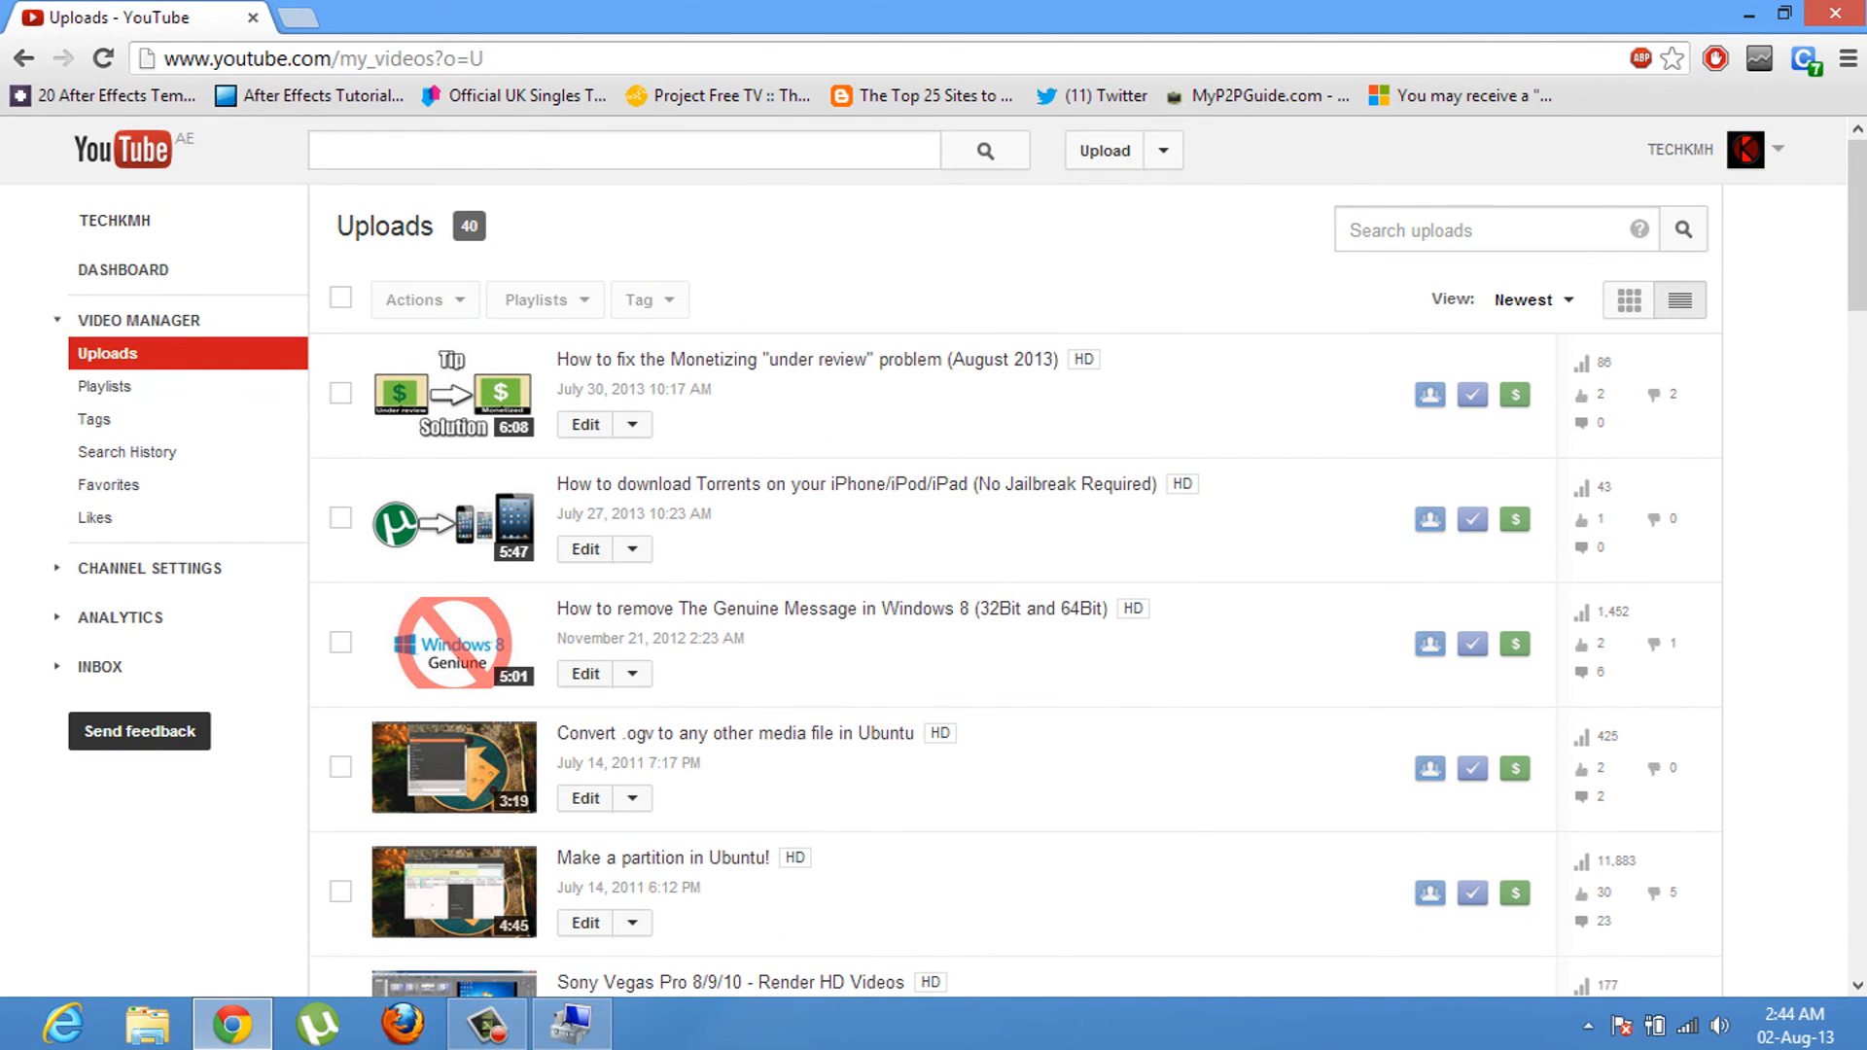
scroll("down", 3)
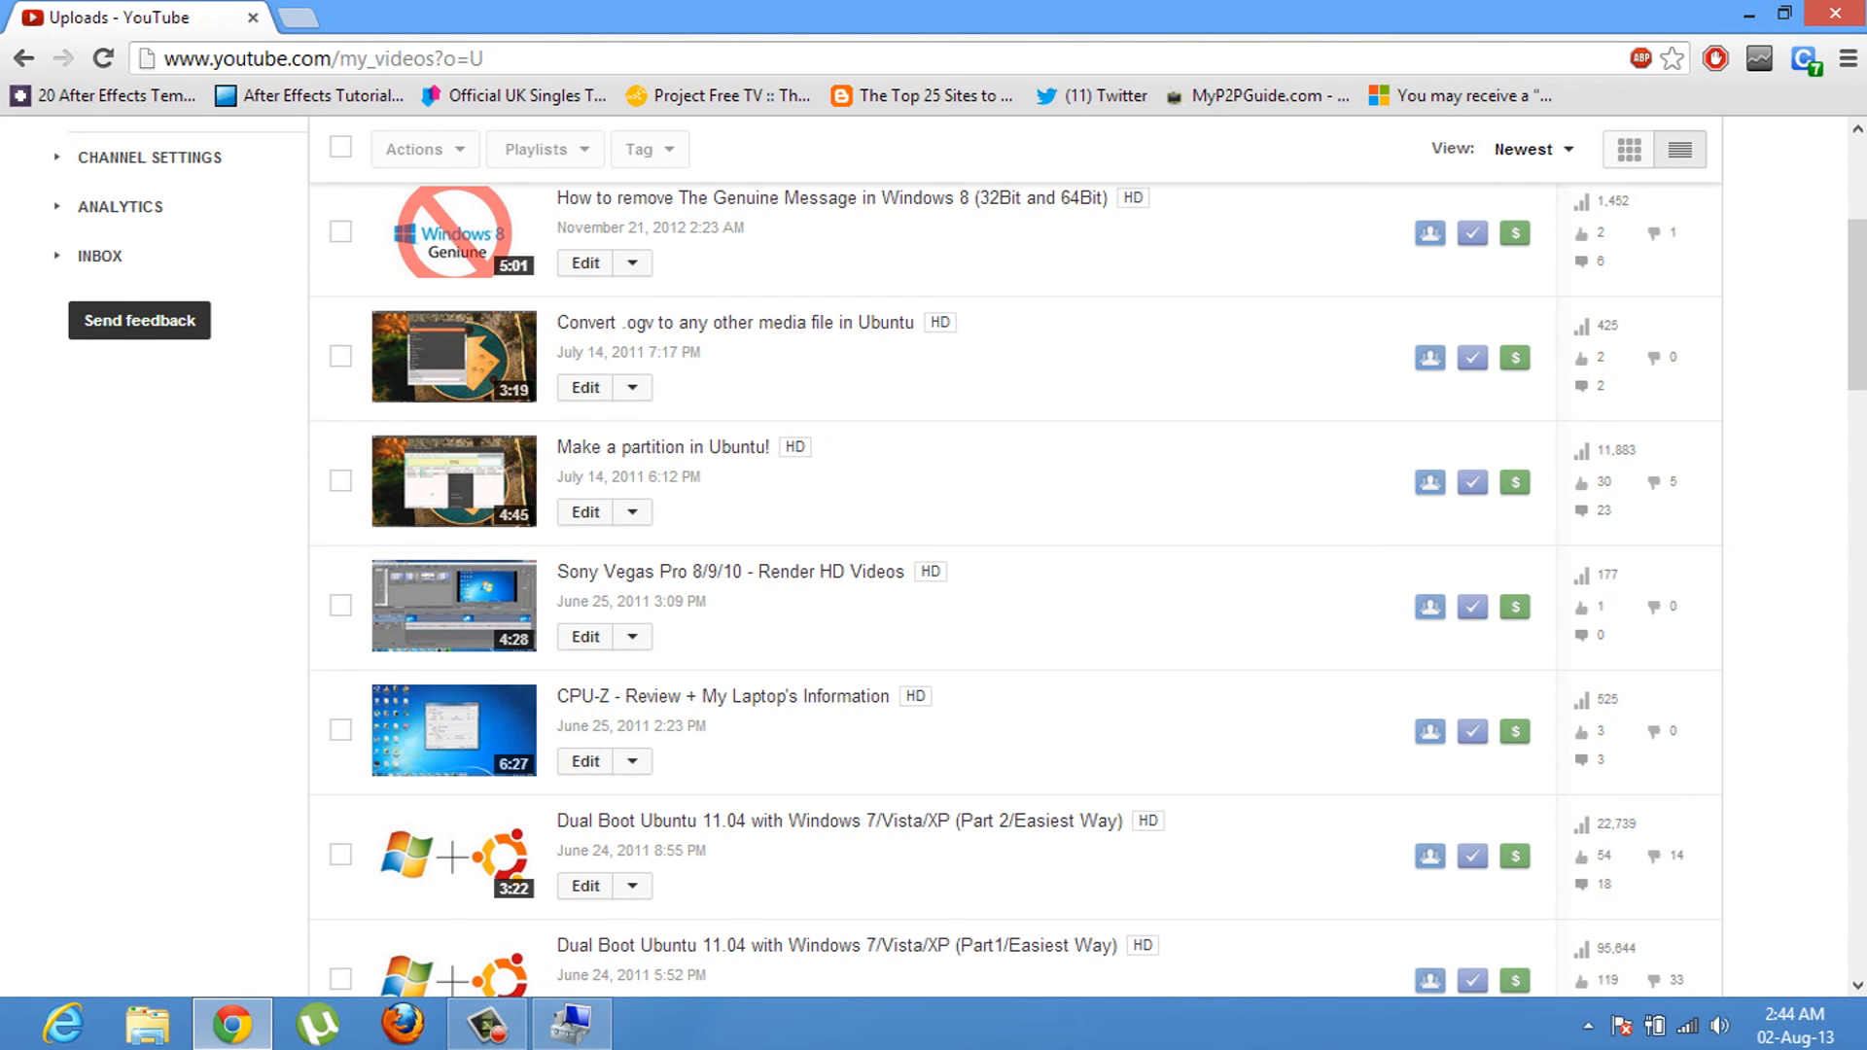
scroll("up", 3)
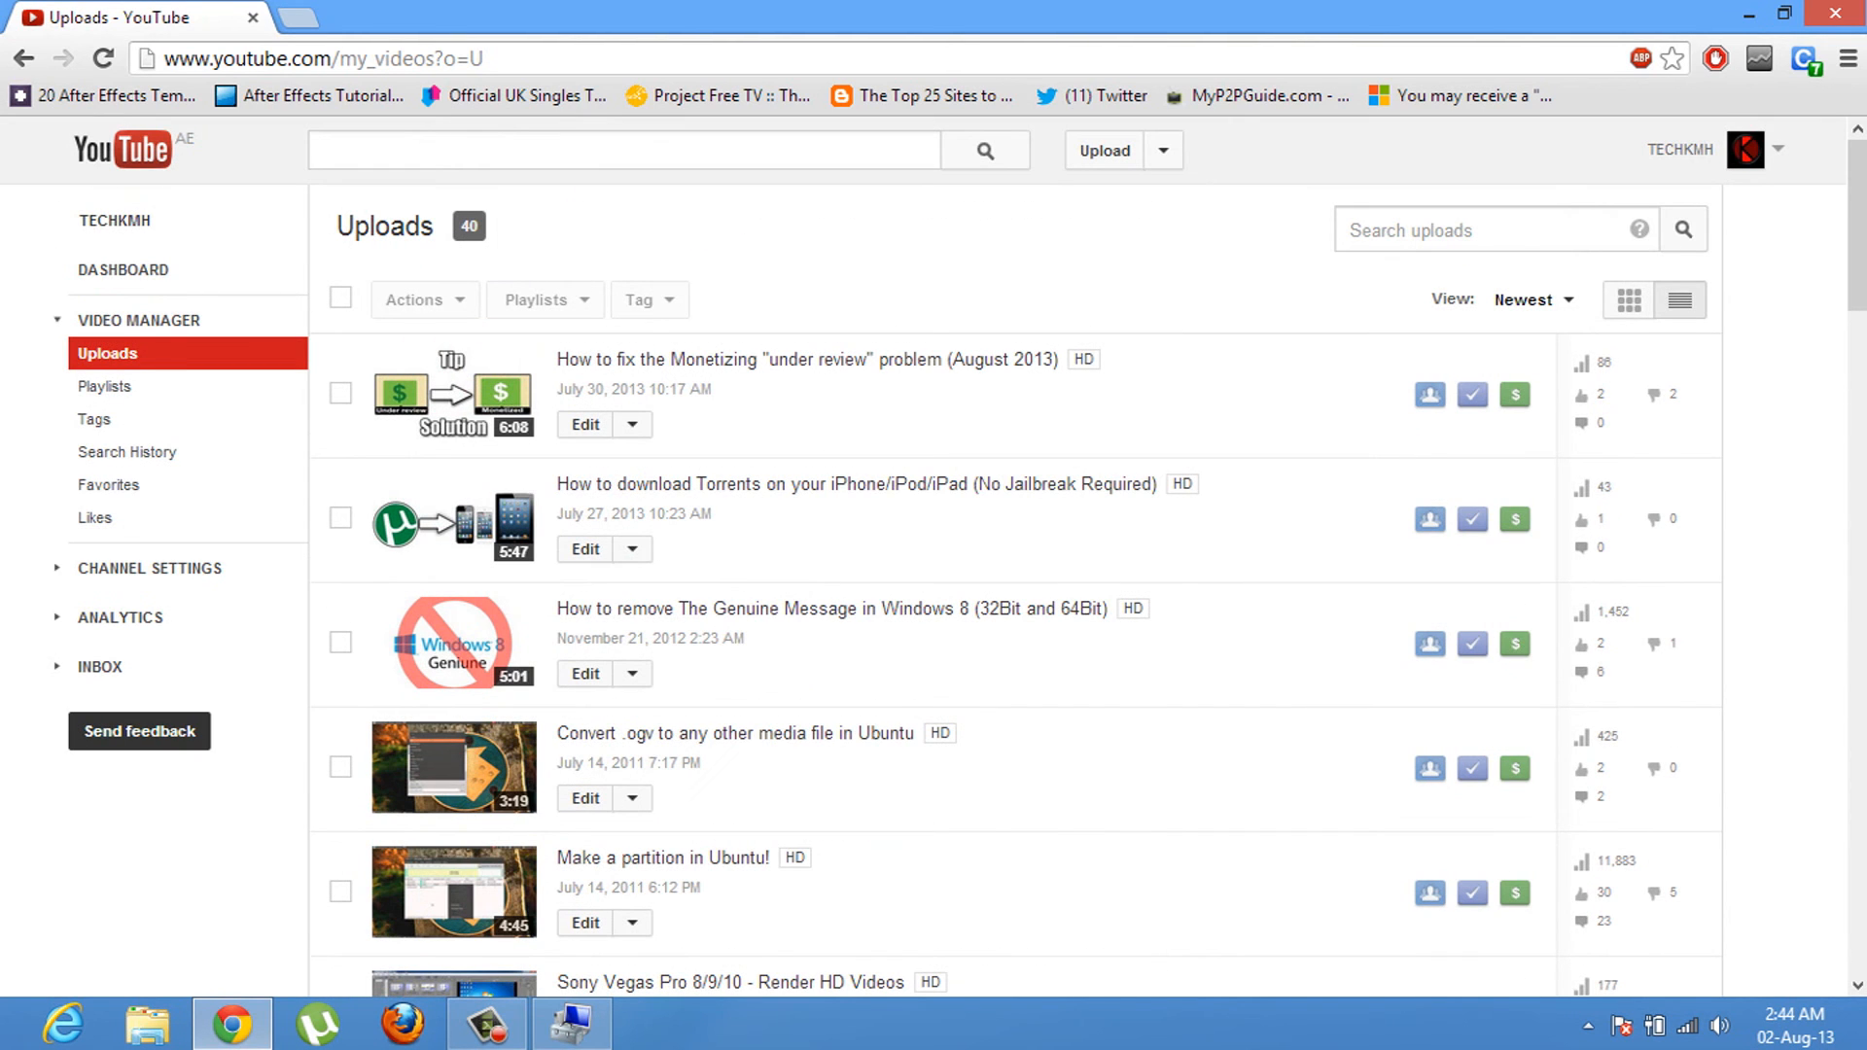